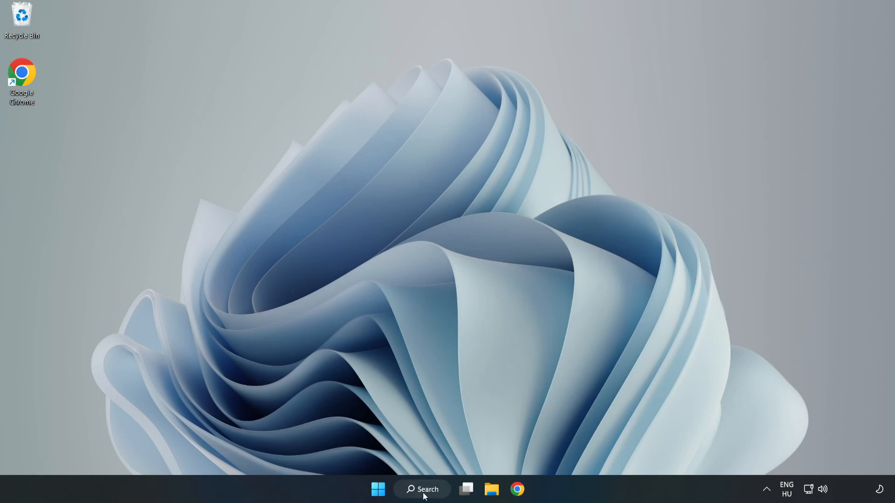
Step: Find Device Manager by searching 'devi' in Windows Search and launch it
{"action": "left_click", "coordinate": [422, 489]}
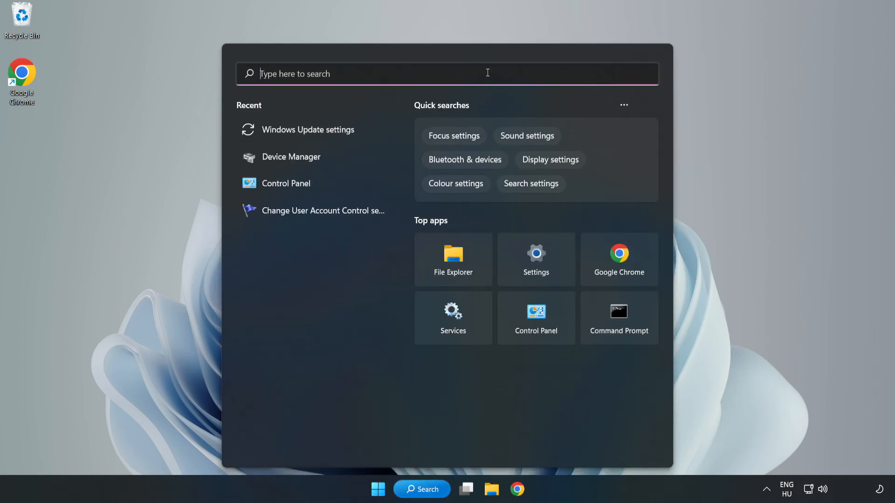
{"action": "type", "text": "devi"}
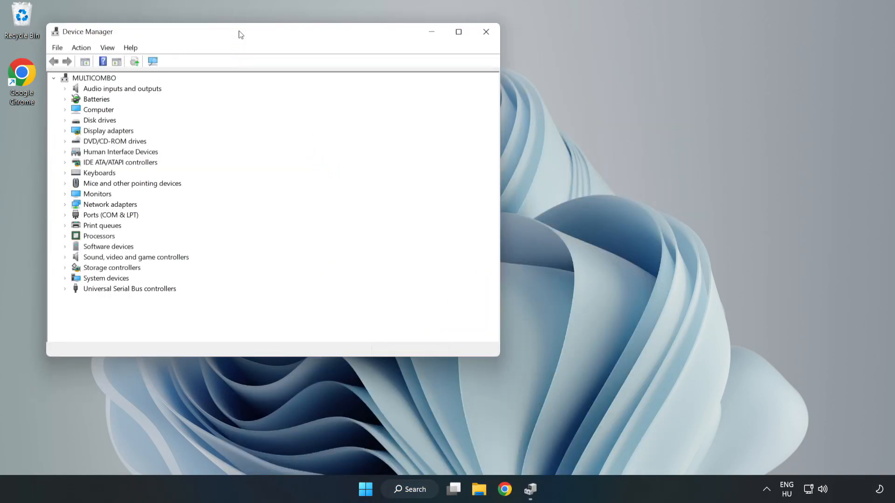
Step: Expand Display adapters and bring up the actions for the VMware SVGA 3D adapter
{"action": "left_click_drag", "start_coordinate": [238, 32], "coordinate": [423, 77]}
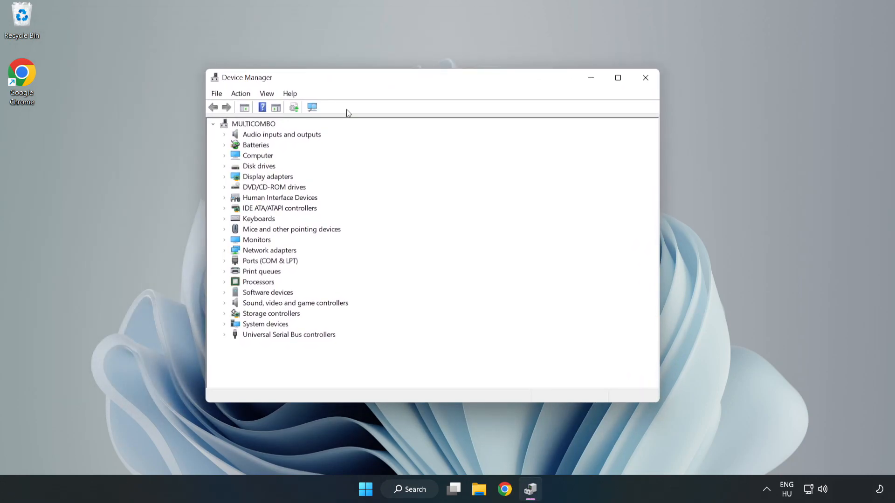
{"action": "left_click", "coordinate": [268, 176]}
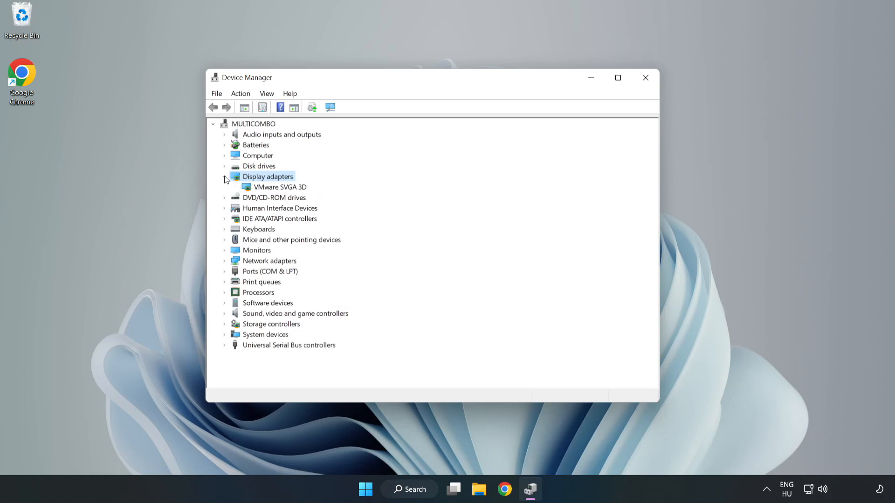
{"action": "left_click", "coordinate": [279, 187]}
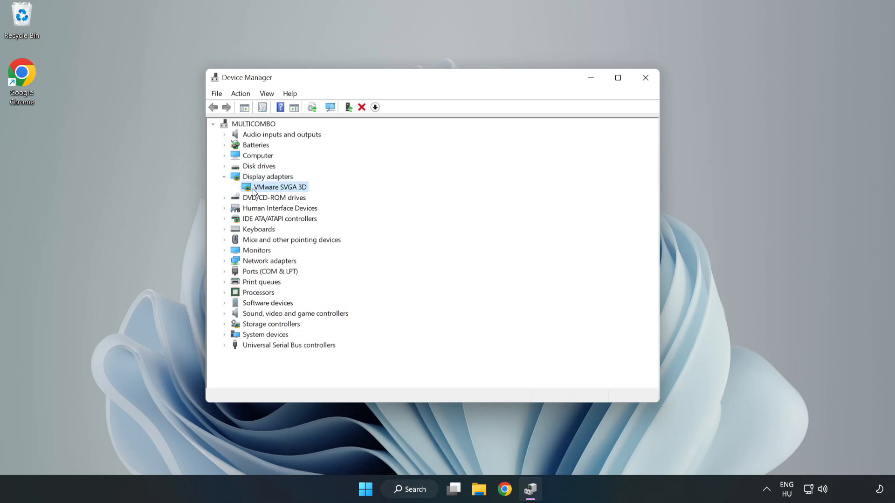
{"action": "right_click", "coordinate": [278, 187]}
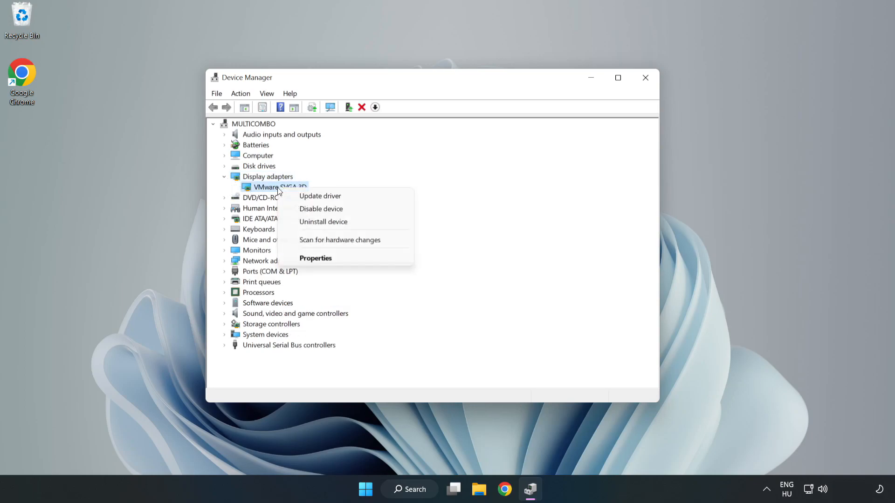
{"action": "mouse_move", "coordinate": [319, 196]}
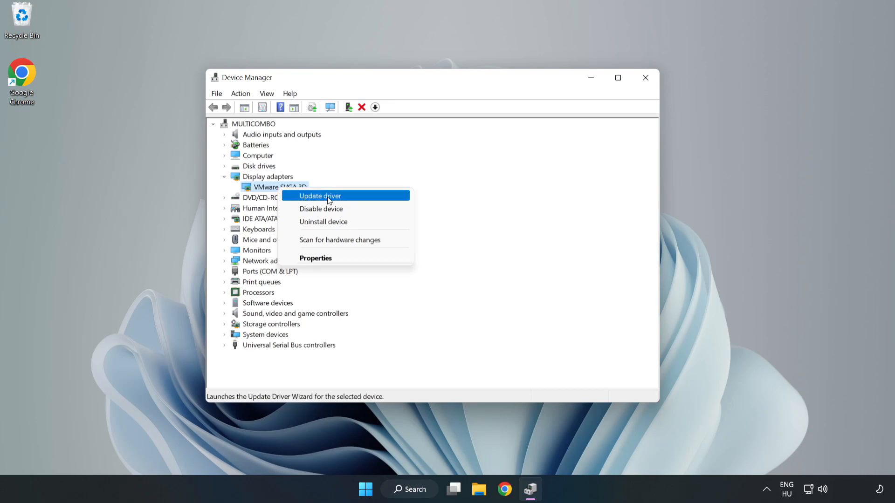
Step: Search automatically for a better VMware SVGA 3D driver, accept the 'best driver installed' result and close Device Manager
{"action": "left_click", "coordinate": [320, 196]}
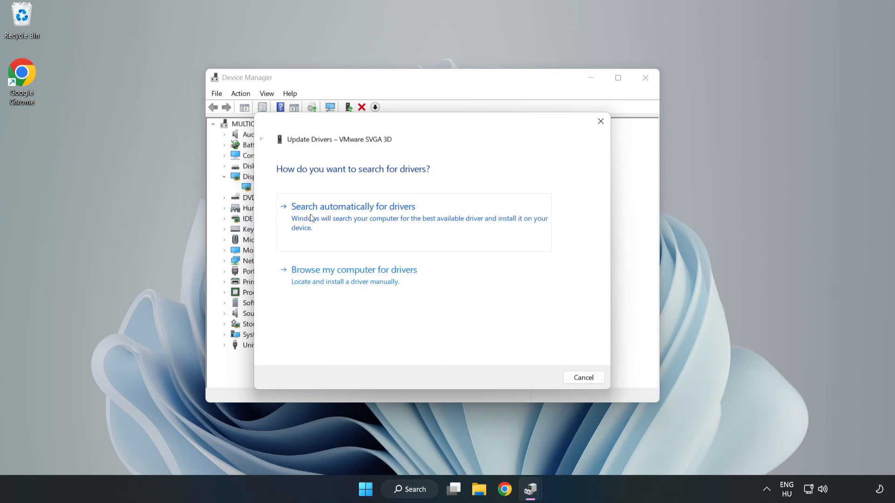
{"action": "left_click", "coordinate": [352, 206]}
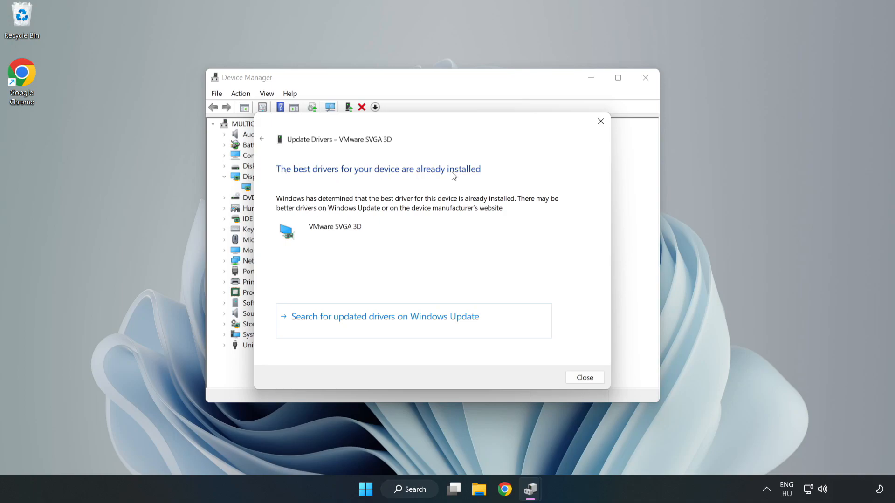
{"action": "mouse_move", "coordinate": [584, 377]}
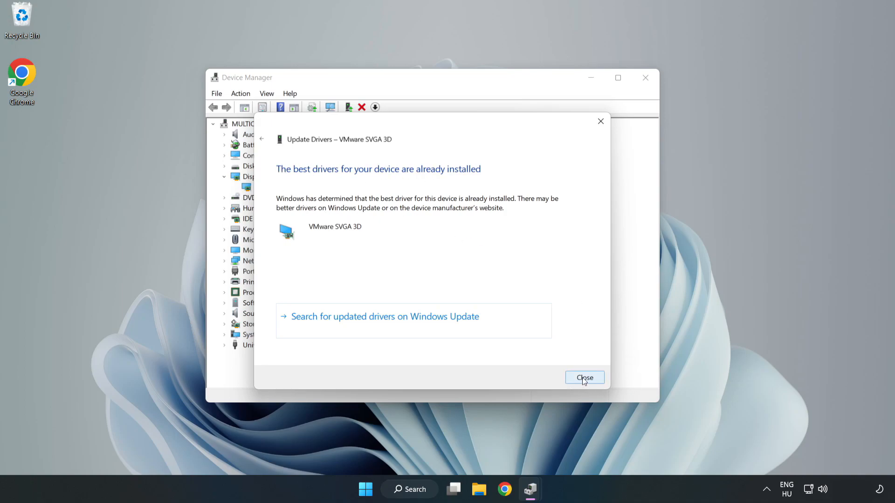
{"action": "left_click", "coordinate": [583, 378]}
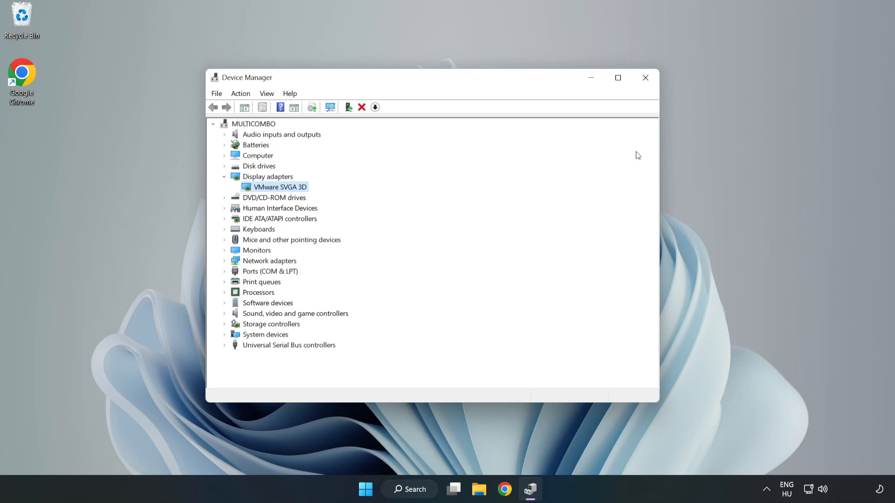
{"action": "mouse_move", "coordinate": [645, 77]}
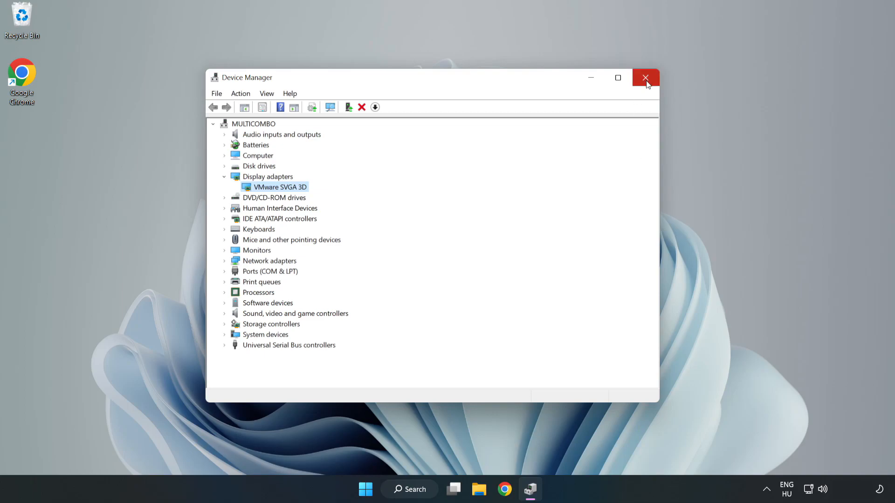
{"action": "left_click", "coordinate": [645, 77]}
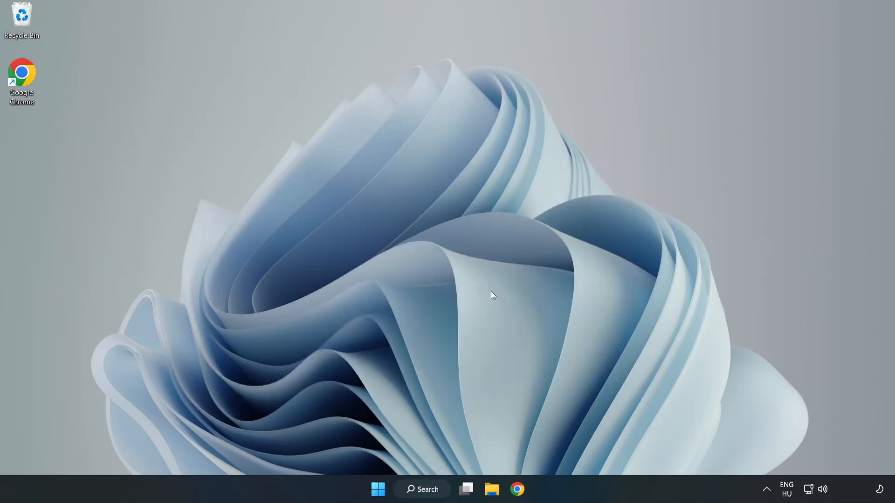
Step: Search 'updat' in Windows Search and launch Windows Update settings from Best match
{"action": "left_click", "coordinate": [421, 489]}
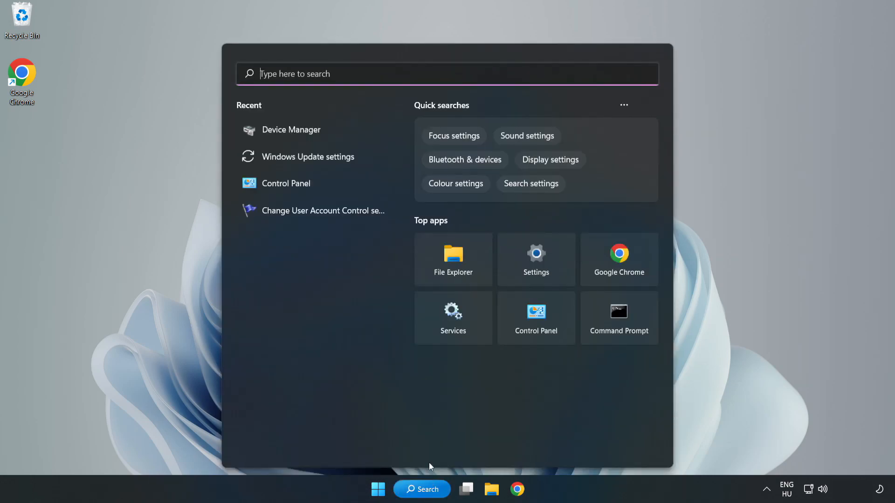
{"action": "mouse_move", "coordinate": [464, 74]}
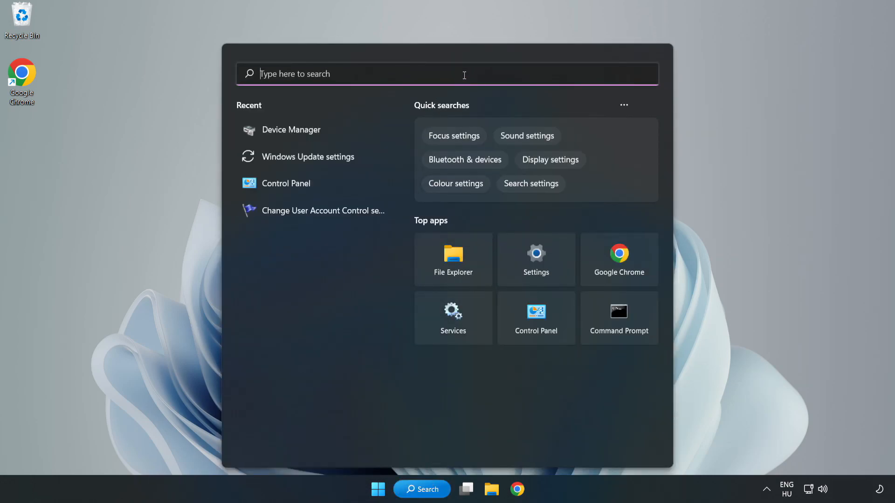
{"action": "type", "text": "updates"}
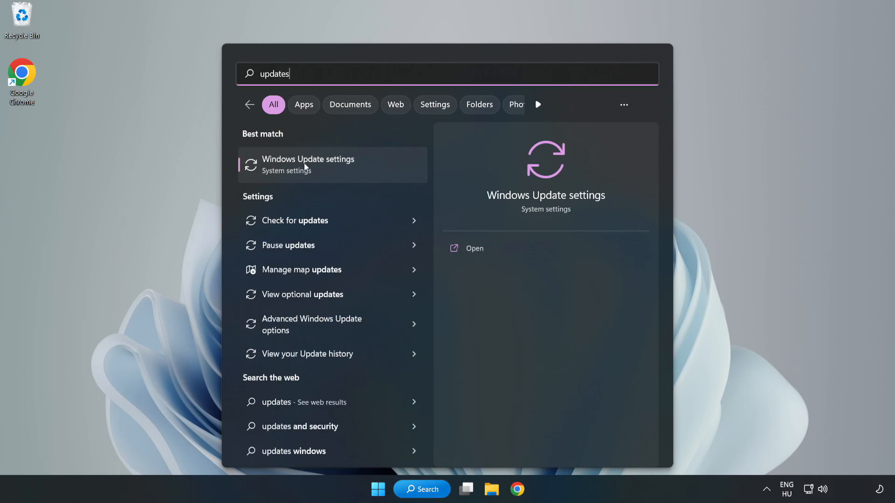
{"action": "left_click", "coordinate": [308, 164]}
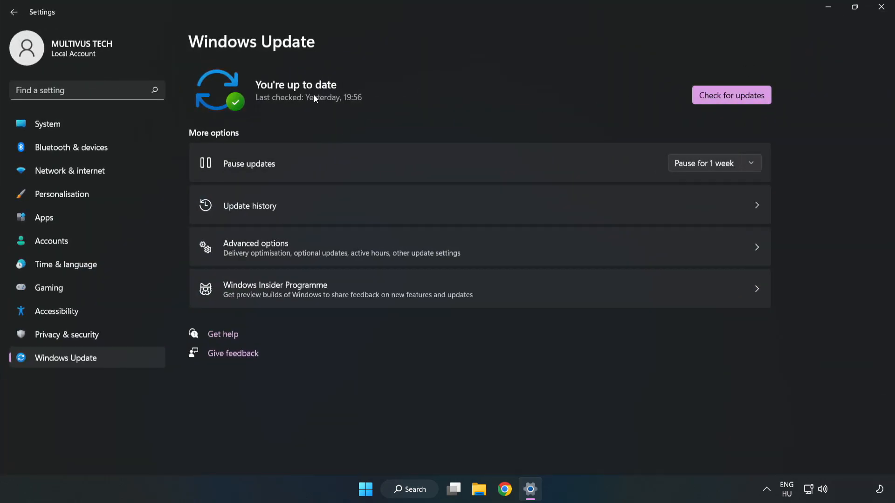
Step: Check for Windows updates, confirming the system is up to date
{"action": "left_click", "coordinate": [730, 95]}
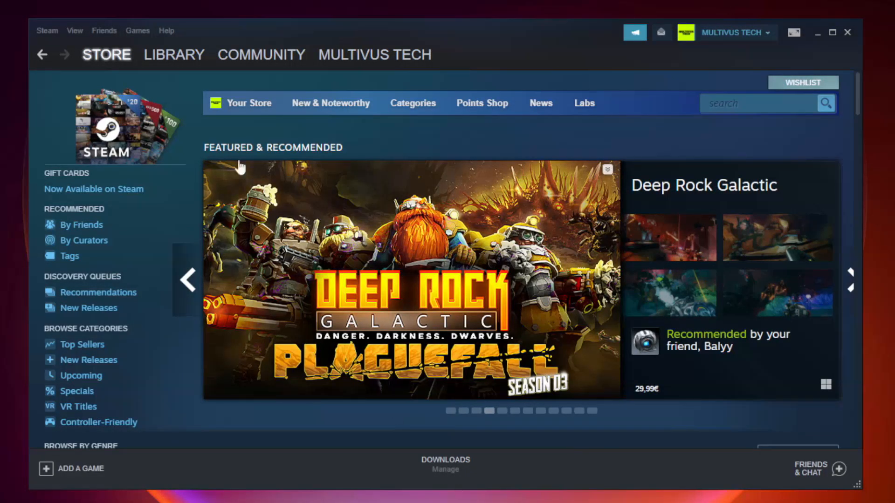
Step: Go to the Steam Library home and bring up the actions for YOUR NOT WORKING GAME
{"action": "left_click", "coordinate": [173, 54]}
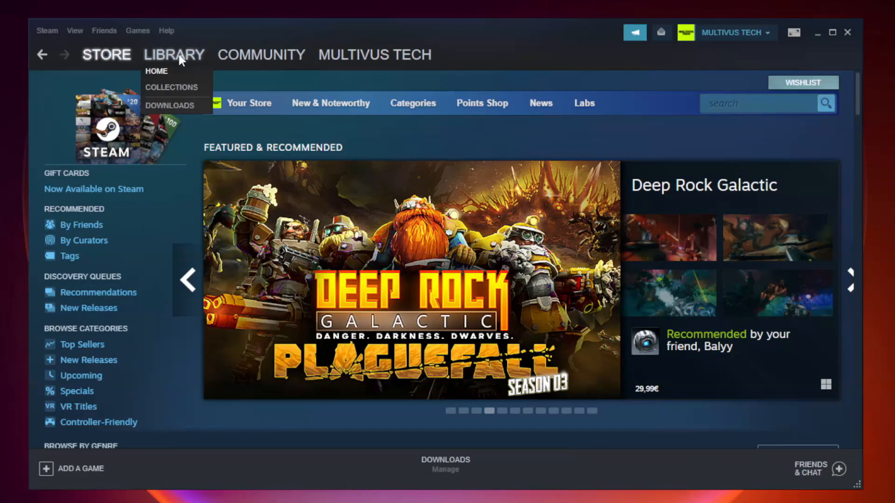
{"action": "left_click", "coordinate": [156, 71]}
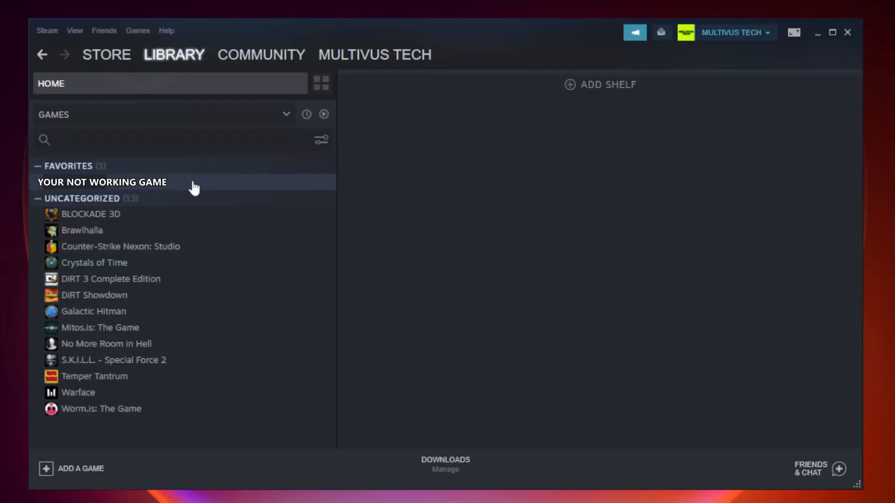
{"action": "right_click", "coordinate": [102, 182]}
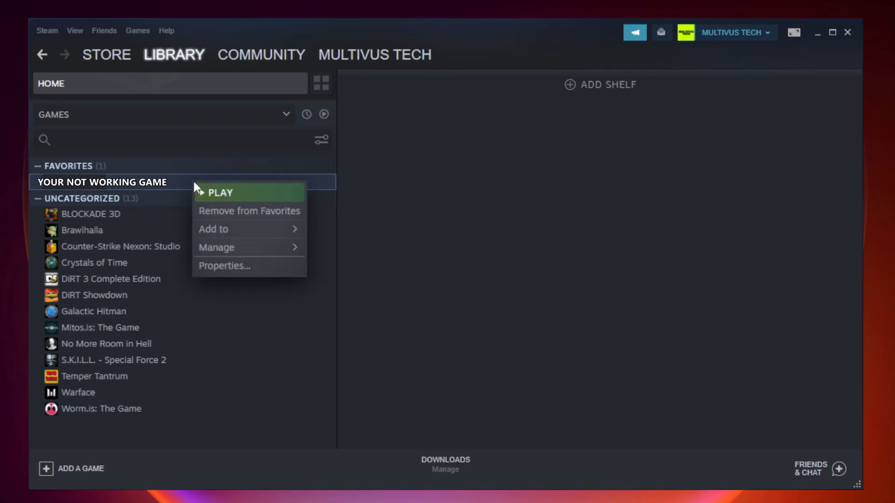
{"action": "mouse_move", "coordinate": [248, 270]}
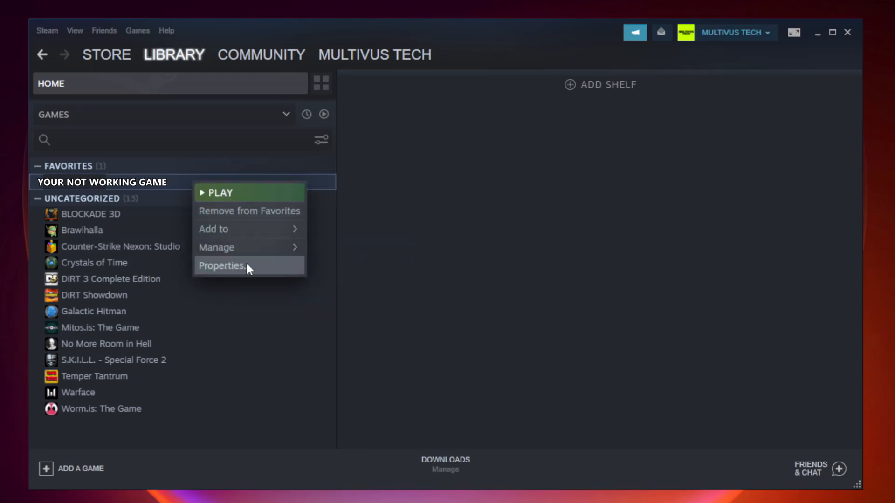
Step: Verify integrity of the game's 9192 files under Local Files, then browse to its install folder
{"action": "left_click", "coordinate": [222, 265]}
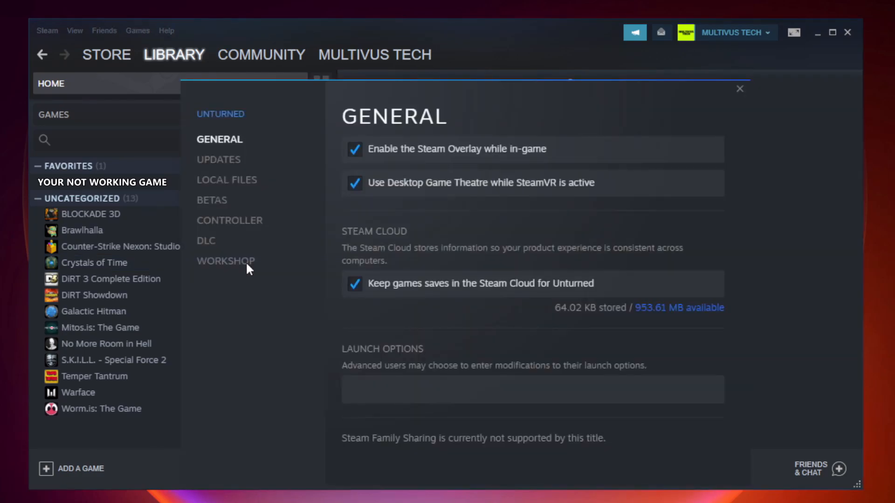
{"action": "mouse_move", "coordinate": [253, 274]}
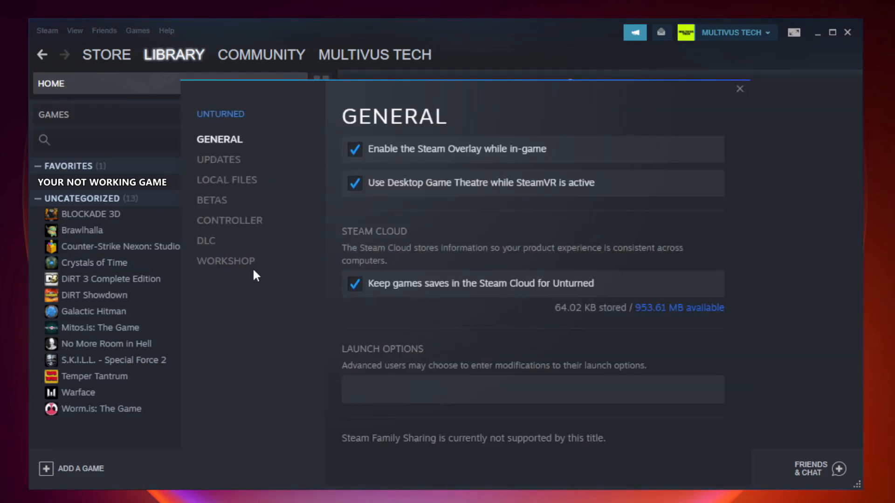
{"action": "mouse_move", "coordinate": [239, 192]}
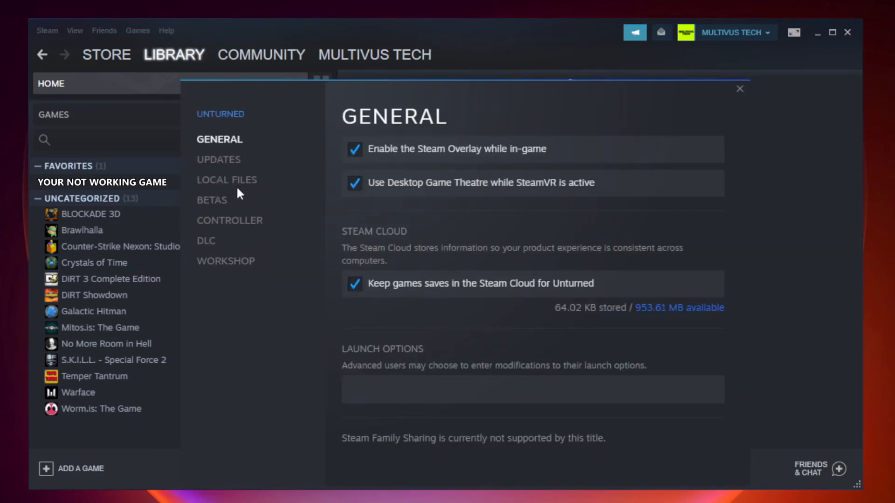
{"action": "mouse_move", "coordinate": [226, 180]}
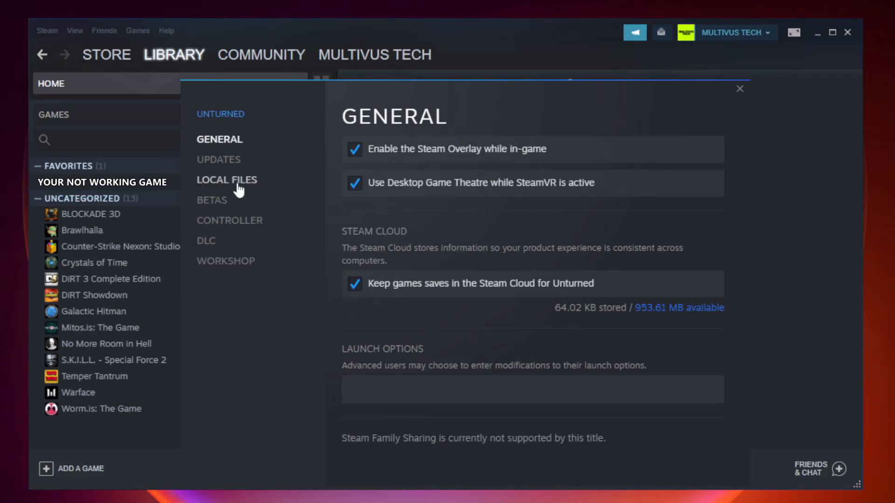
{"action": "left_click", "coordinate": [226, 180]}
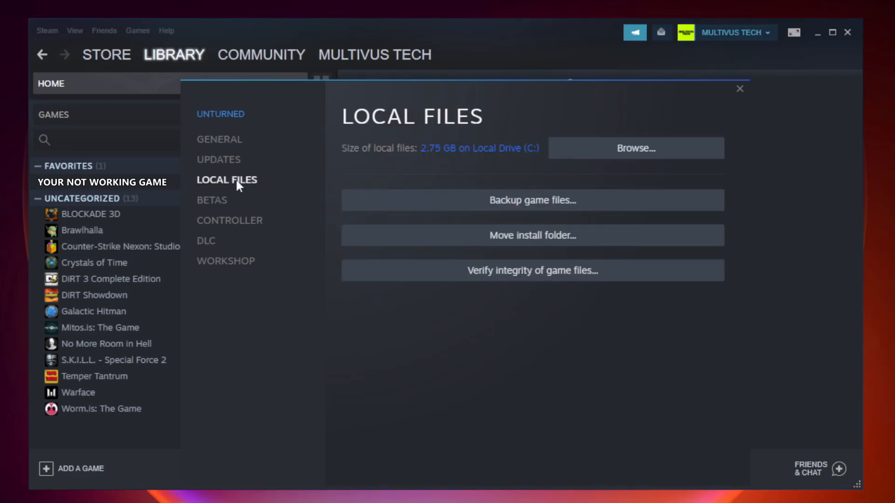
{"action": "mouse_move", "coordinate": [551, 278]}
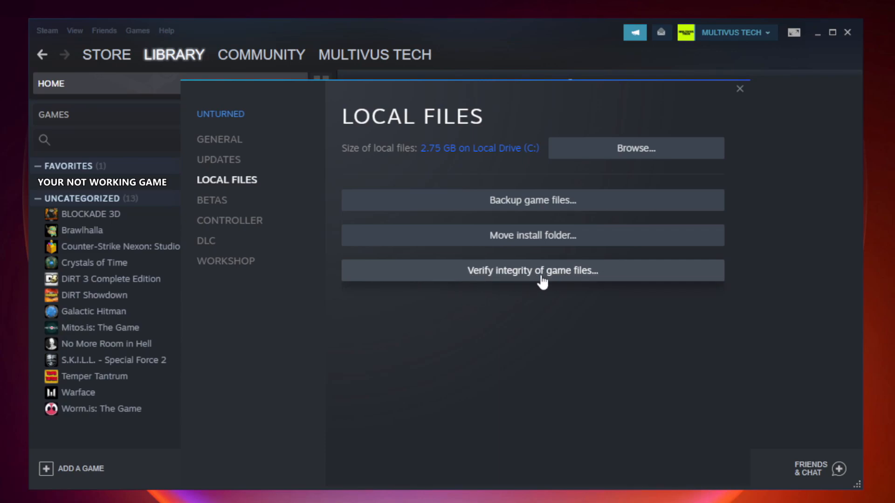
{"action": "left_click", "coordinate": [532, 271]}
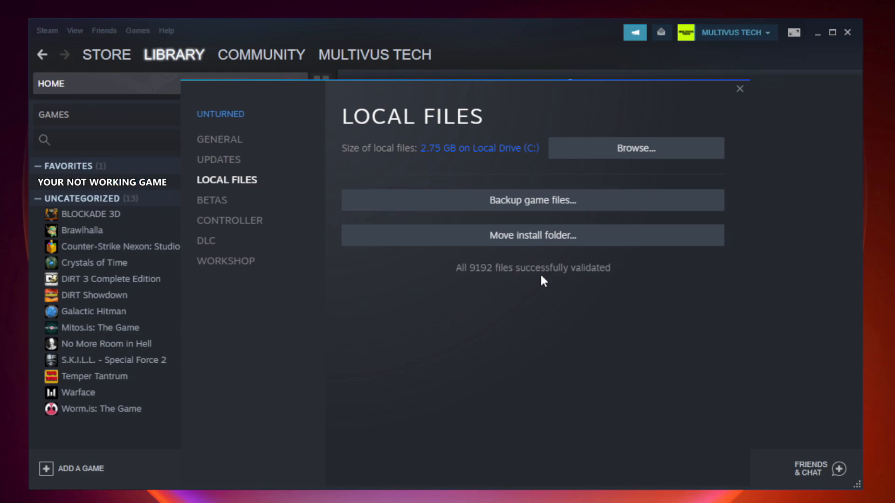
{"action": "mouse_move", "coordinate": [504, 283]}
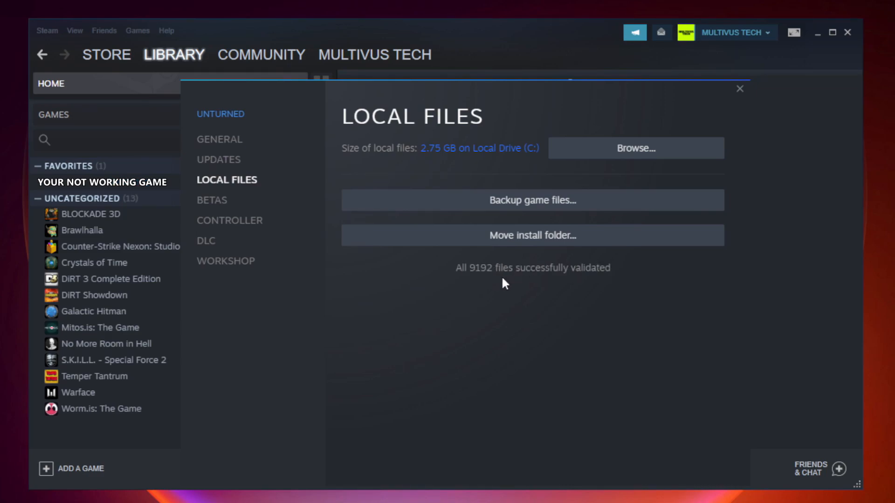
{"action": "mouse_move", "coordinate": [655, 289]}
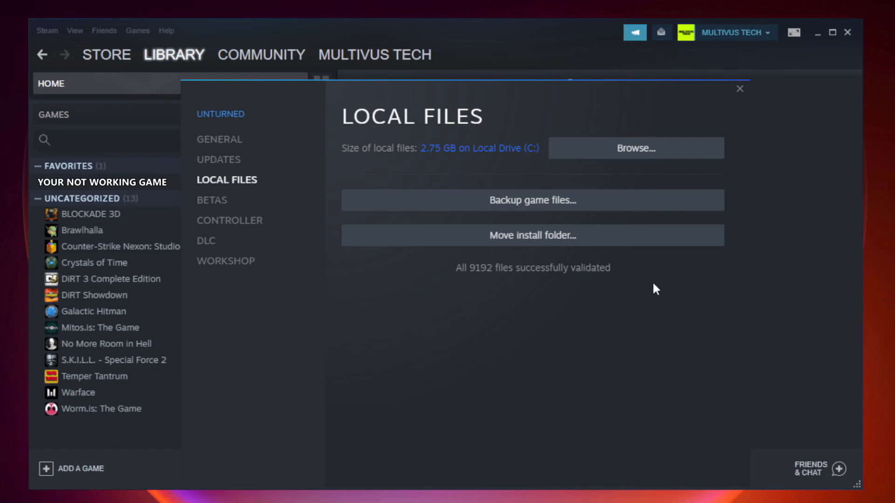
{"action": "mouse_move", "coordinate": [635, 149]}
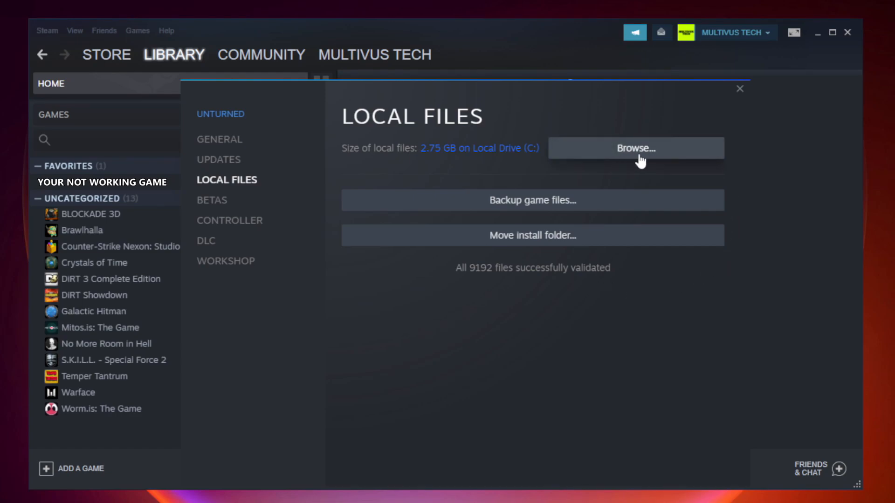
{"action": "left_click", "coordinate": [634, 148]}
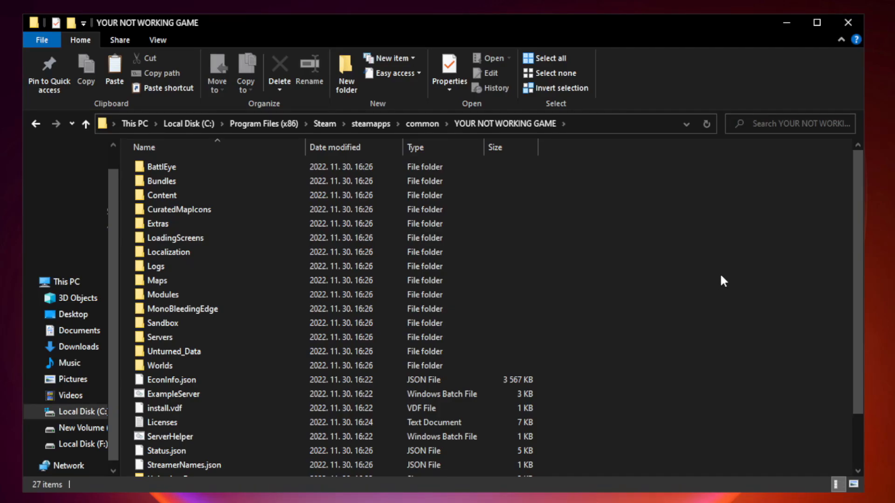
{"action": "scroll", "scroll_direction": "down", "scroll_amount": 3}
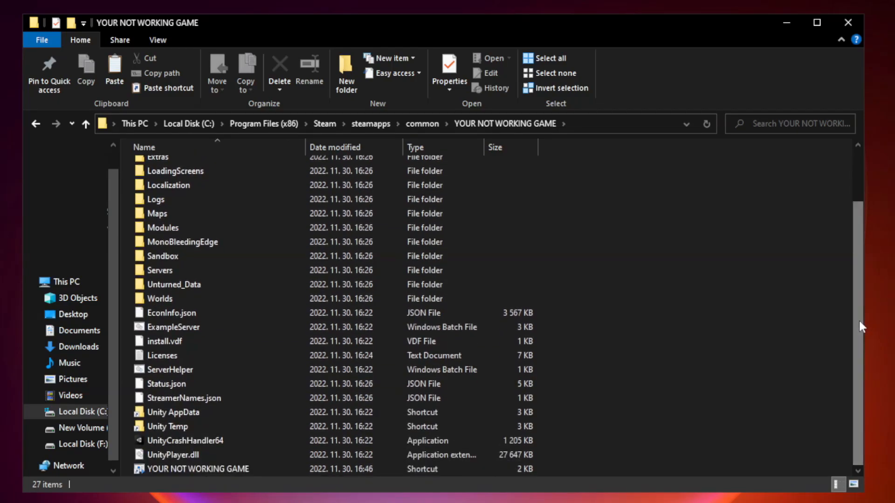
Step: Bring up the Properties window of the YOUR NOT WORKING GAME shortcut
{"action": "left_click", "coordinate": [208, 468]}
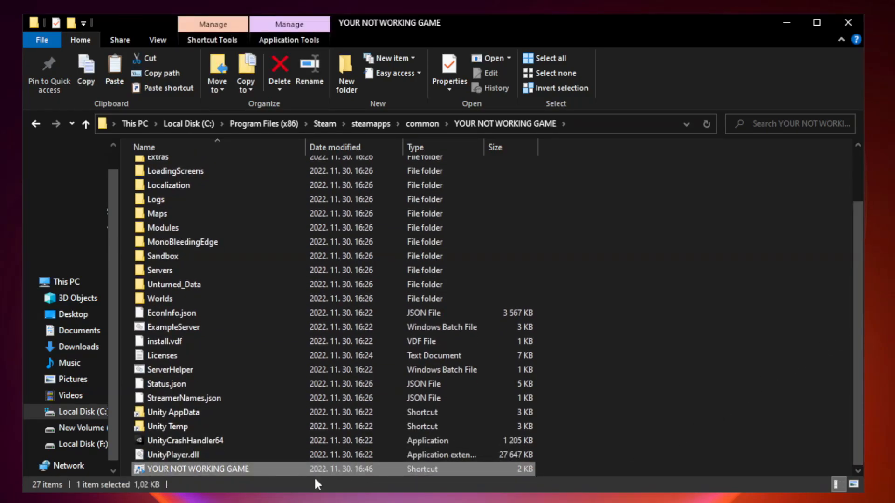
{"action": "right_click", "coordinate": [212, 469]}
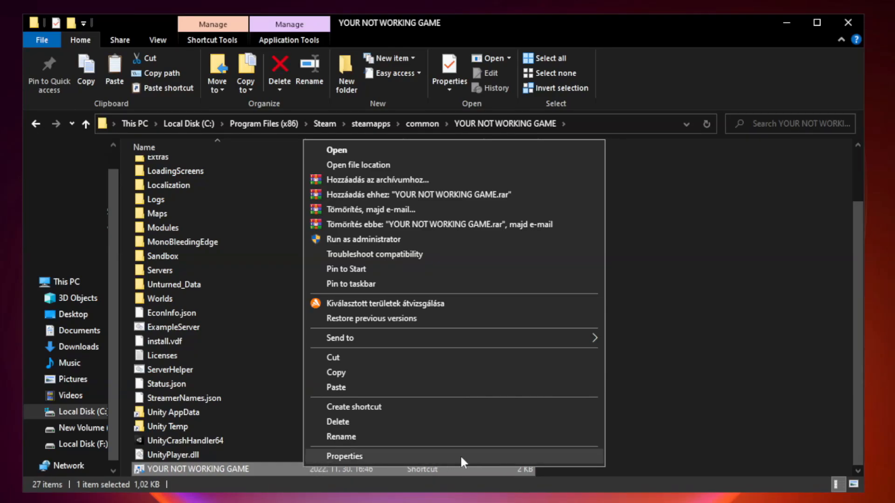
{"action": "left_click", "coordinate": [343, 456]}
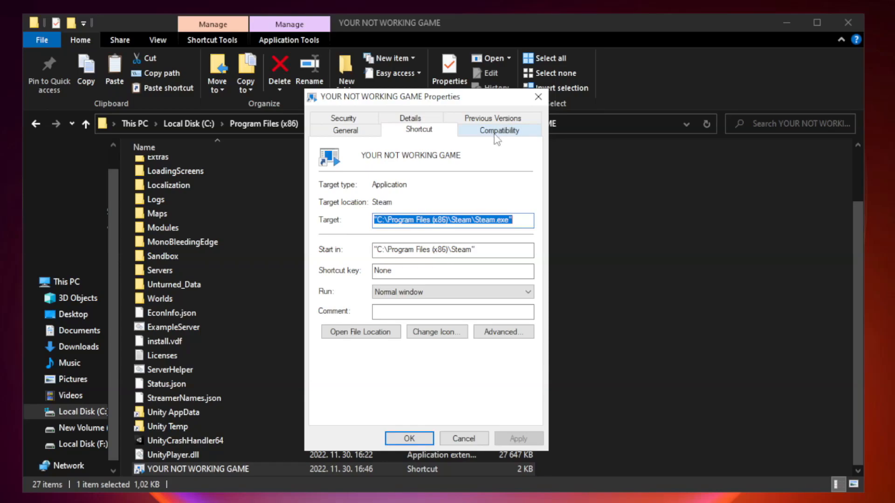
Step: Enable compatibility mode for the shortcut with Windows 8 as the target
{"action": "left_click", "coordinate": [497, 129]}
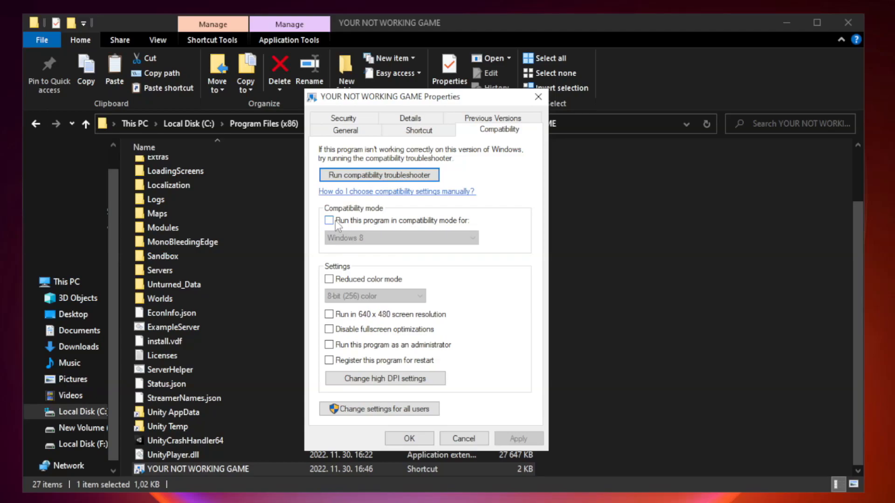
{"action": "left_click", "coordinate": [329, 220]}
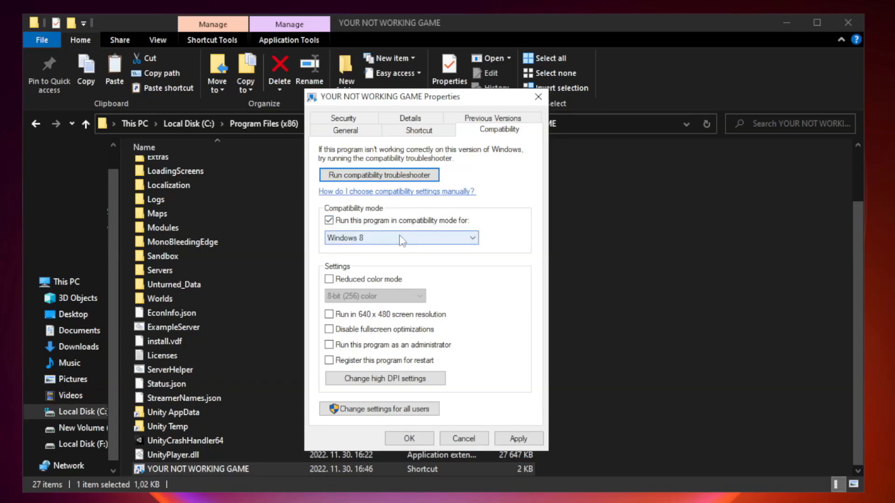
{"action": "left_click", "coordinate": [399, 238]}
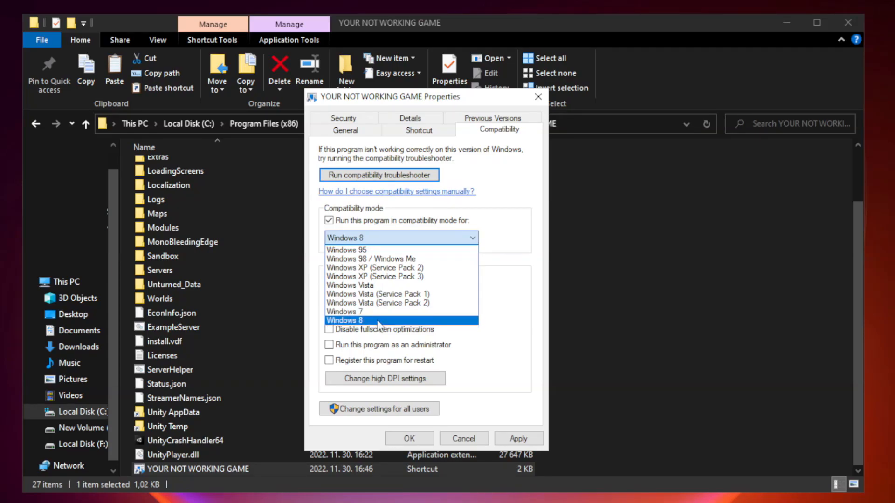
{"action": "left_click", "coordinate": [343, 320]}
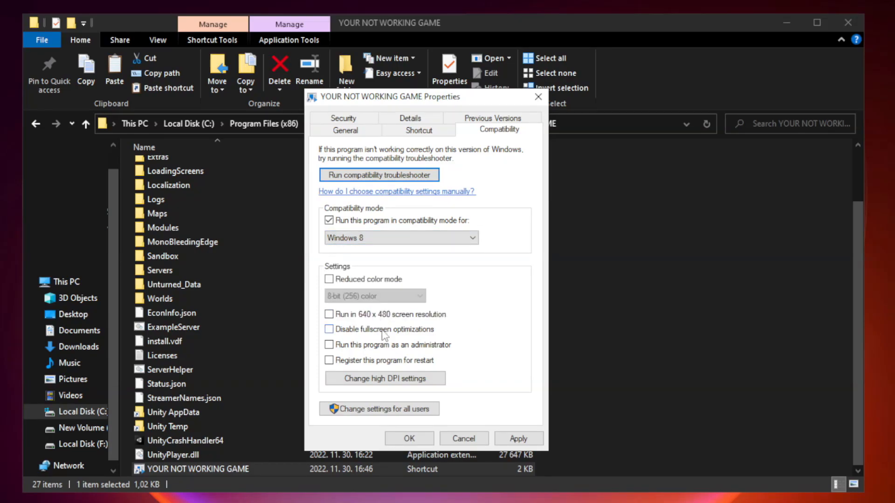
{"action": "mouse_move", "coordinate": [350, 334]}
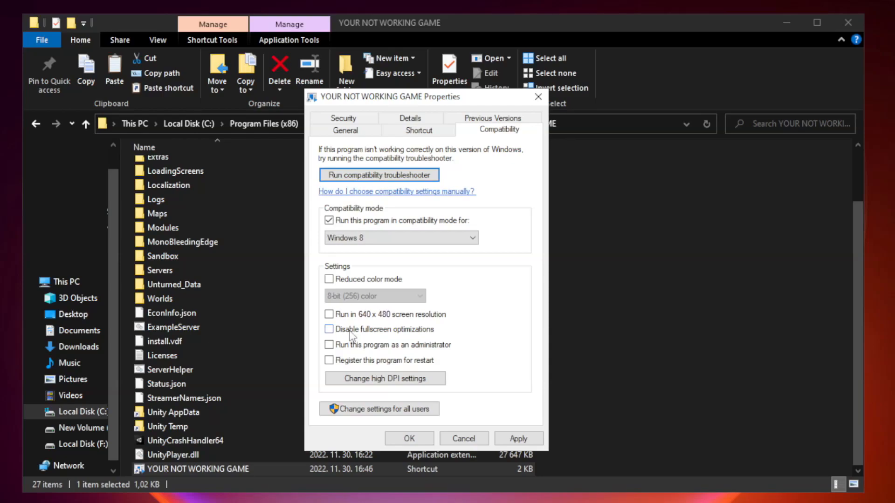
Step: Disable fullscreen optimizations, run as administrator, and apply and confirm the settings
{"action": "left_click", "coordinate": [329, 329]}
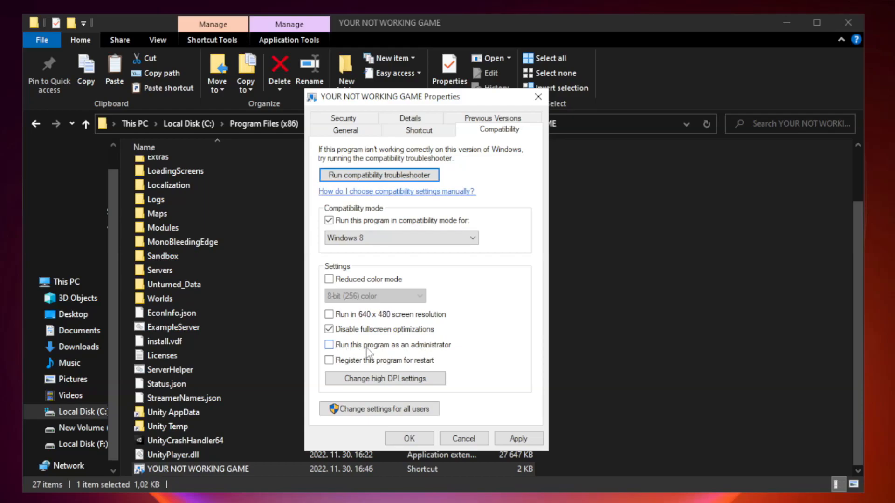
{"action": "left_click", "coordinate": [329, 345]}
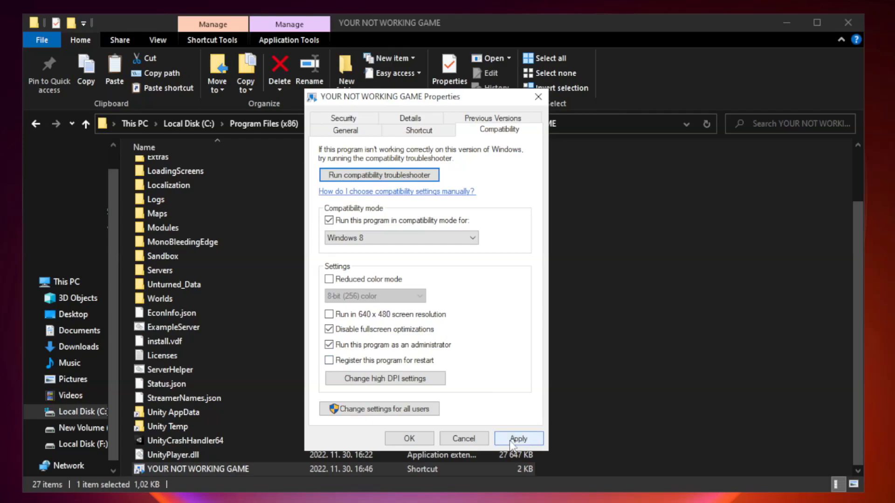
{"action": "left_click", "coordinate": [517, 439]}
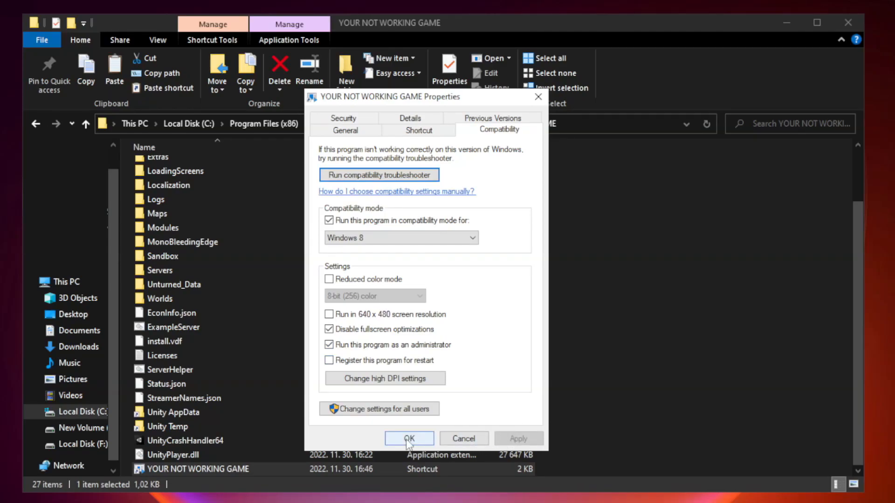
{"action": "left_click", "coordinate": [408, 438]}
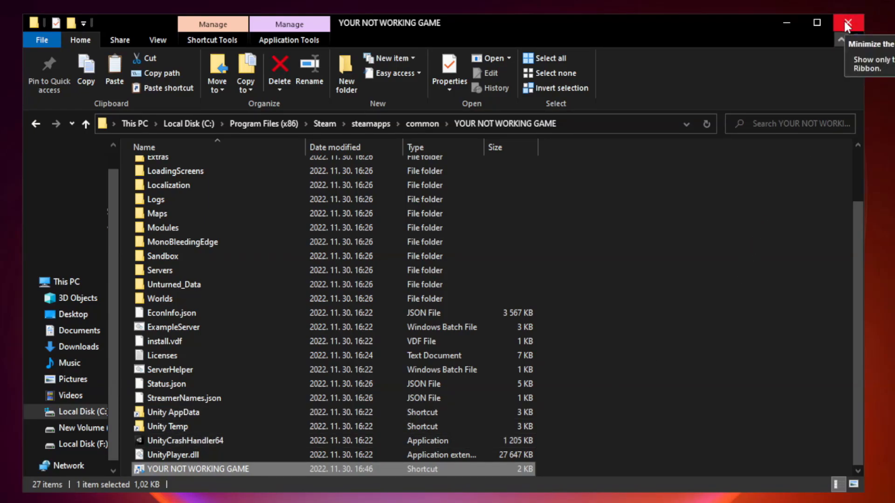
Step: Close the game folder window and bring up the Start button's quick-links menu
{"action": "left_click", "coordinate": [850, 22]}
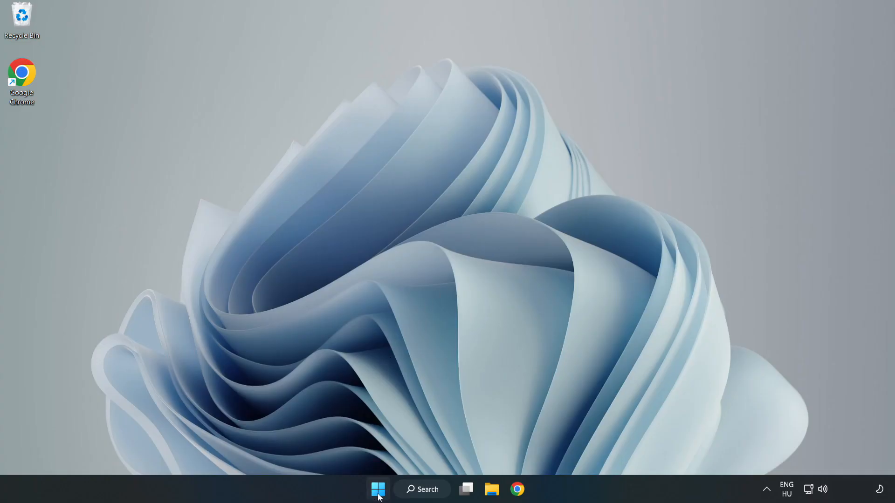
{"action": "right_click", "coordinate": [378, 489]}
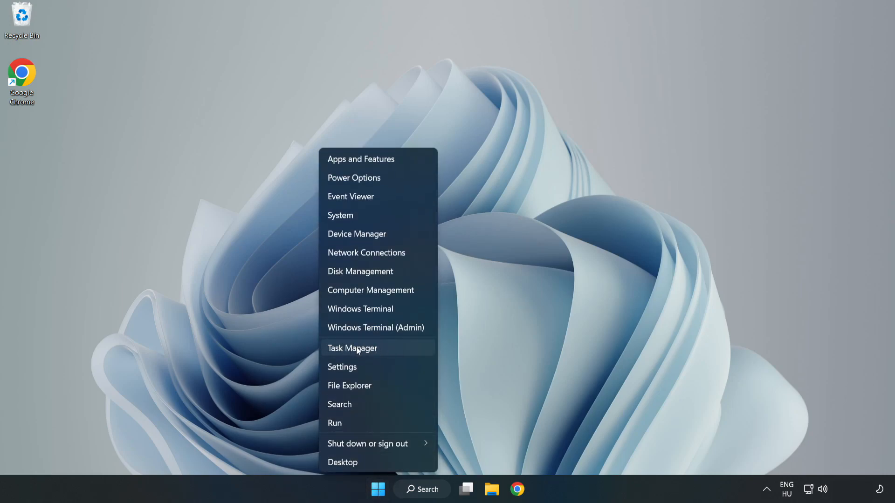
Step: Launch Task Manager and show the Startup apps list, selecting Cortana
{"action": "left_click", "coordinate": [352, 348]}
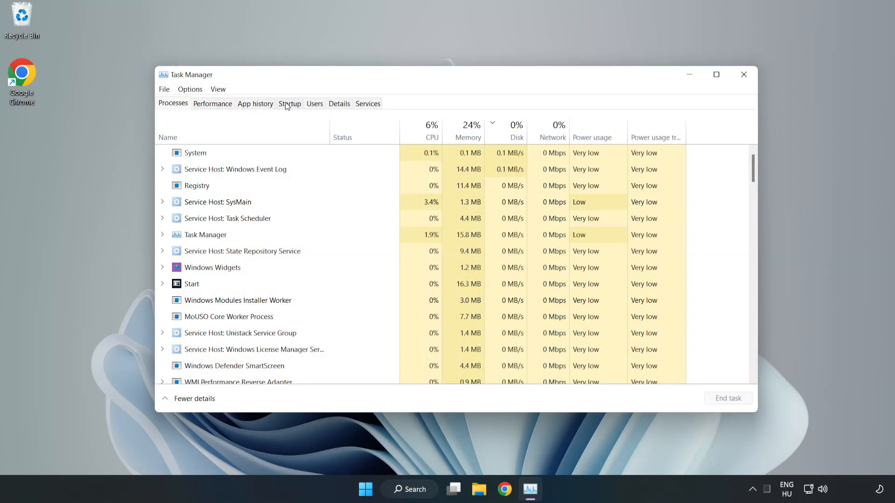
{"action": "left_click", "coordinate": [289, 104]}
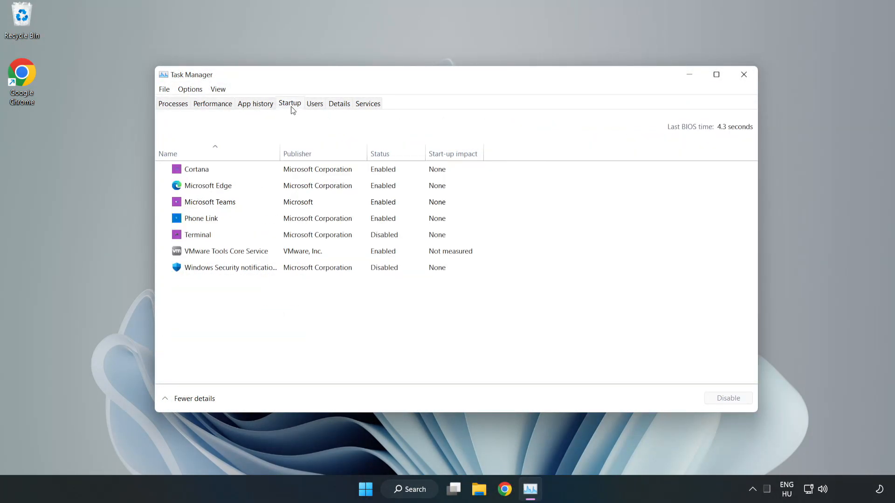
{"action": "left_click", "coordinate": [196, 169]}
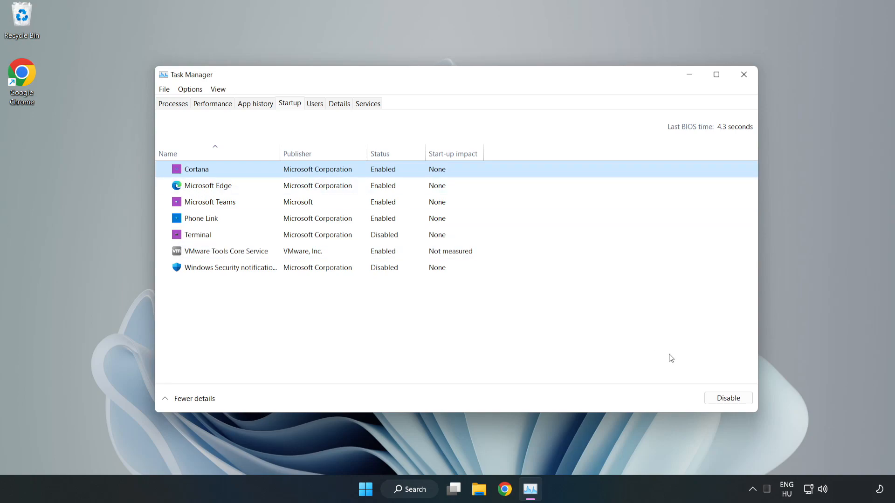
Step: Disable Microsoft Edge, Microsoft Teams and Phone Link at startup, then close Task Manager
{"action": "left_click", "coordinate": [727, 398]}
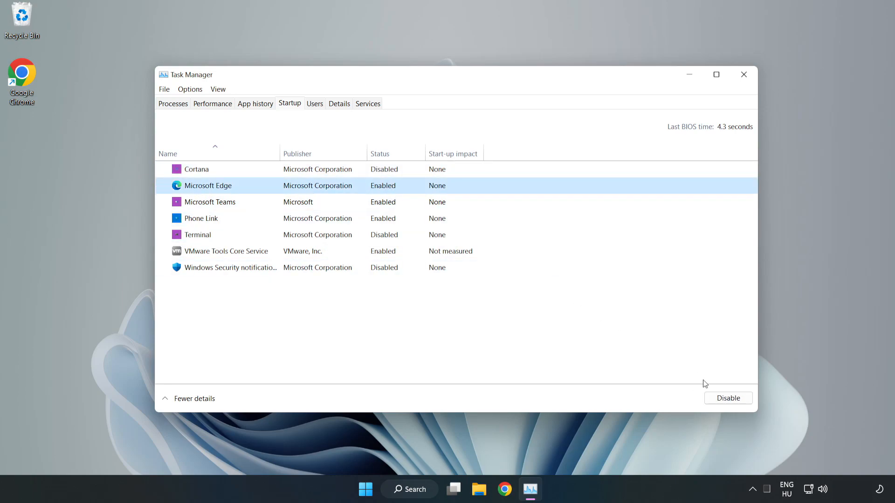
{"action": "left_click", "coordinate": [728, 398]}
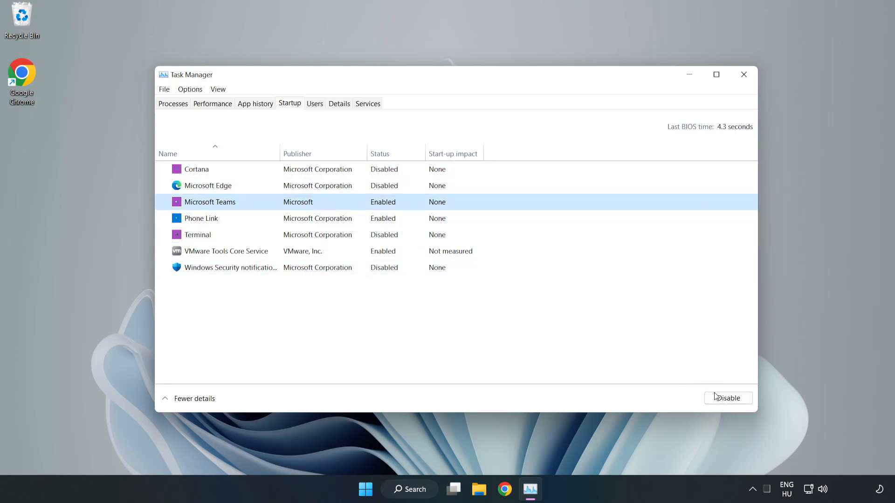
{"action": "left_click", "coordinate": [727, 398]}
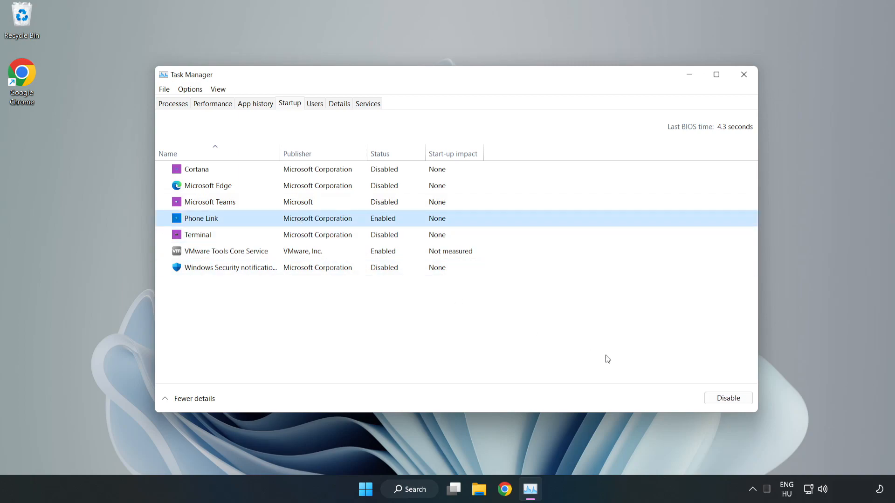
{"action": "left_click", "coordinate": [727, 398]}
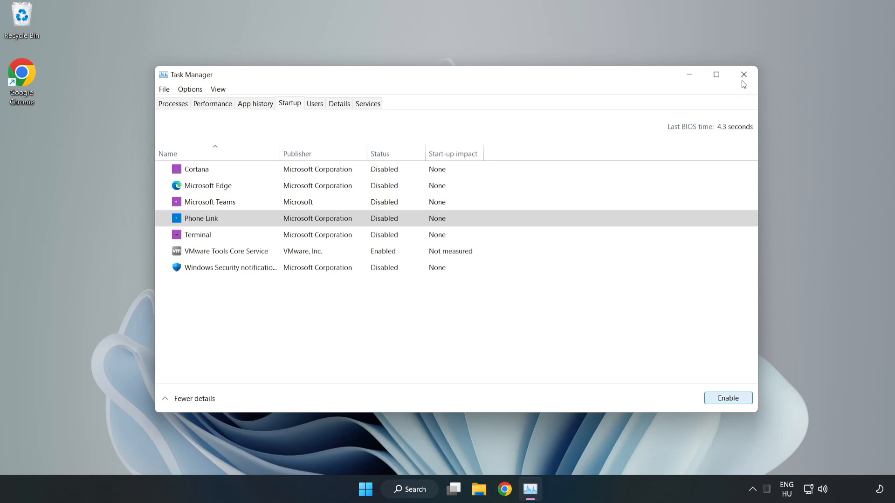
{"action": "mouse_move", "coordinate": [743, 75]}
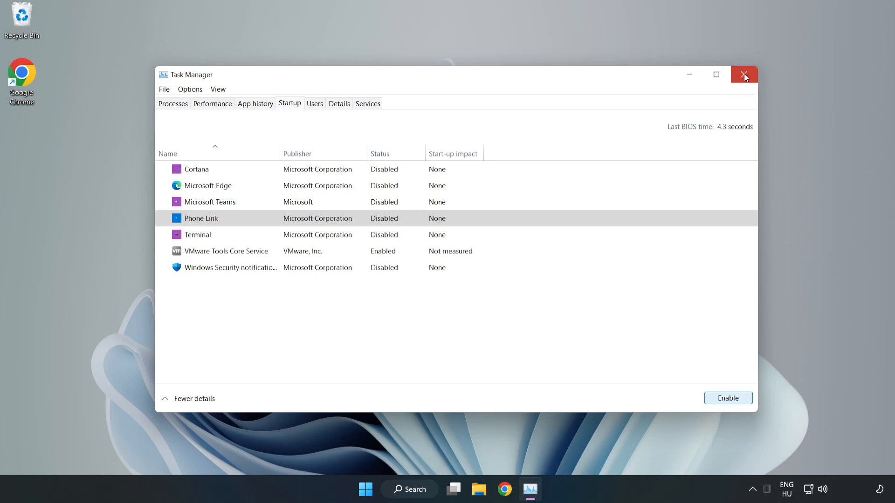
{"action": "left_click", "coordinate": [744, 75]}
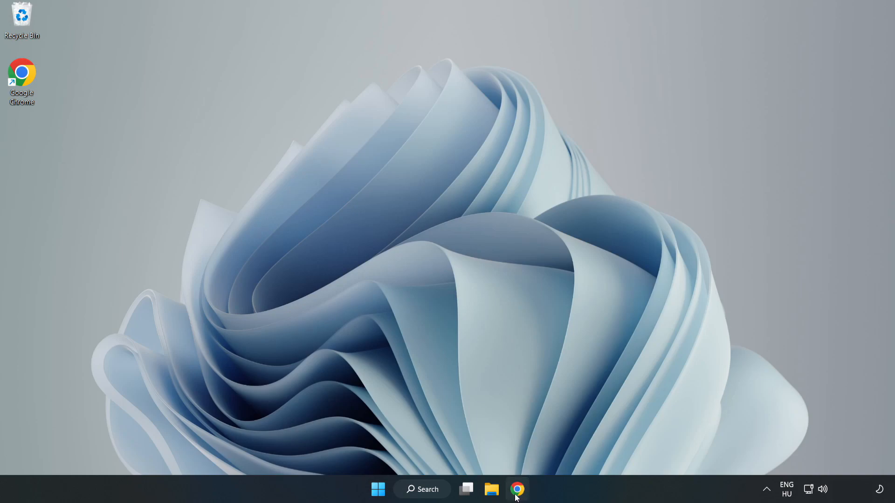
Step: Download the DirectX End-User Runtime Web Installer in Chrome and launch dxwebsetup.exe
{"action": "left_click", "coordinate": [517, 489]}
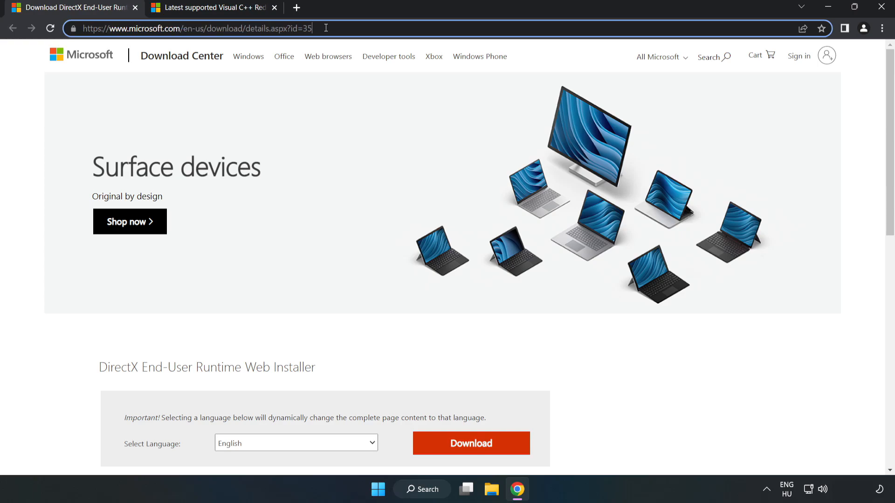
{"action": "scroll", "scroll_direction": "down", "scroll_amount": 3}
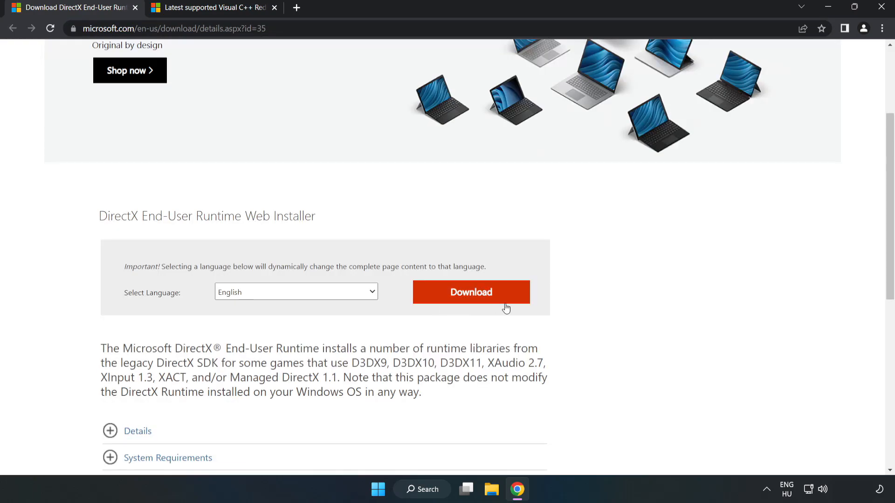
{"action": "left_click", "coordinate": [470, 292]}
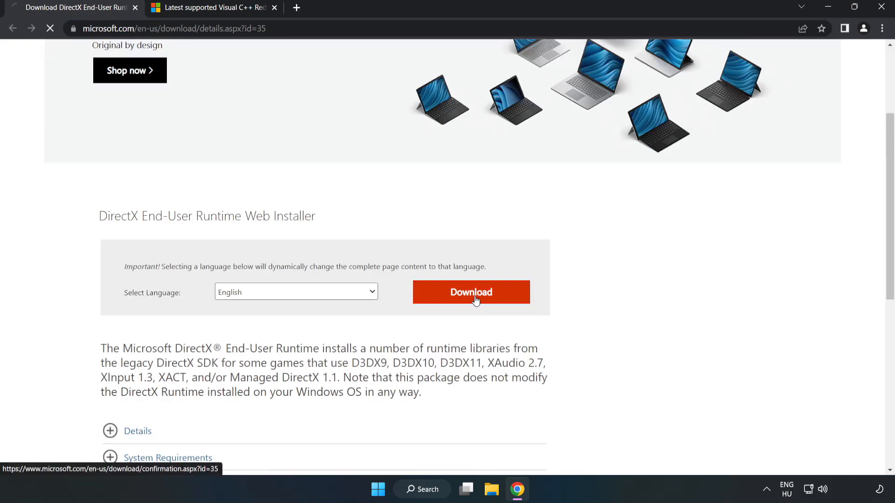
{"action": "left_click", "coordinate": [469, 292]}
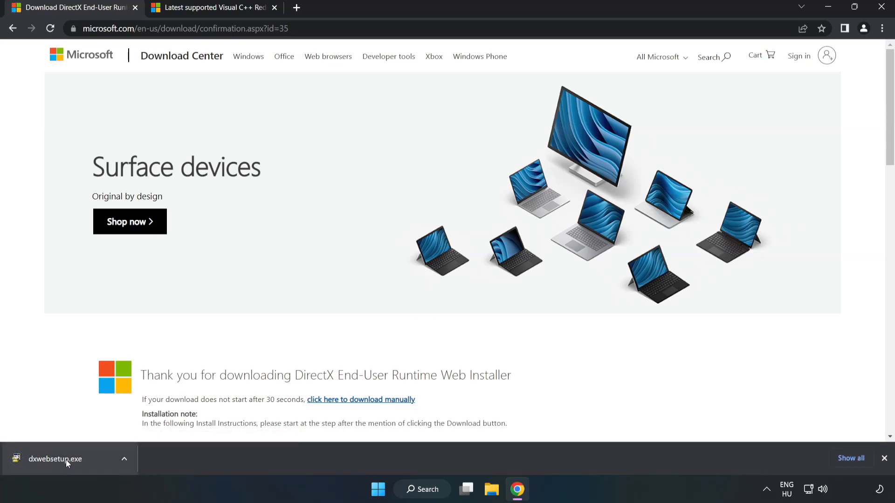
{"action": "left_click", "coordinate": [55, 459]}
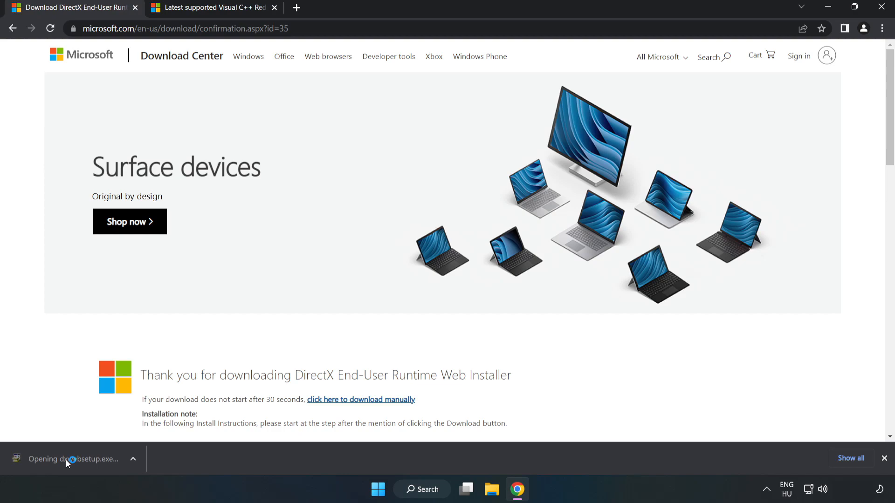
Step: Complete DirectX Setup, accepting the agreement and declining the Bing Bar, then close the download tab
{"action": "left_click", "coordinate": [73, 458]}
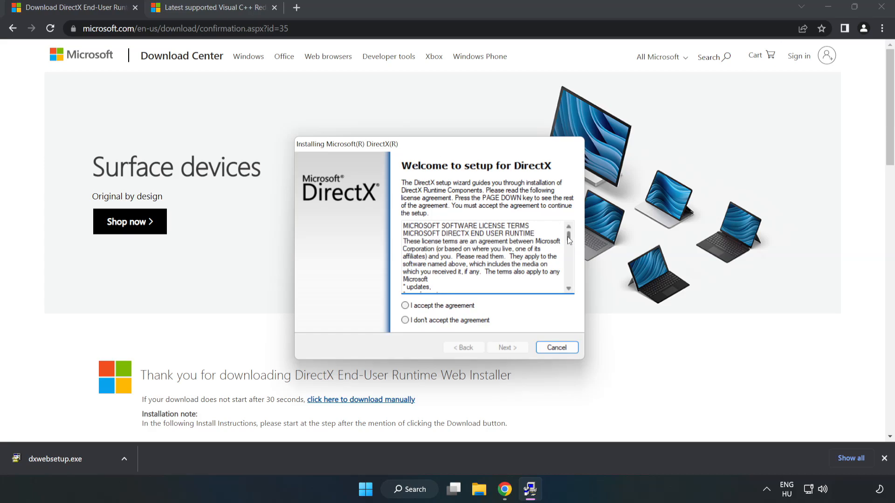
{"action": "scroll", "scroll_direction": "down", "scroll_amount": 3}
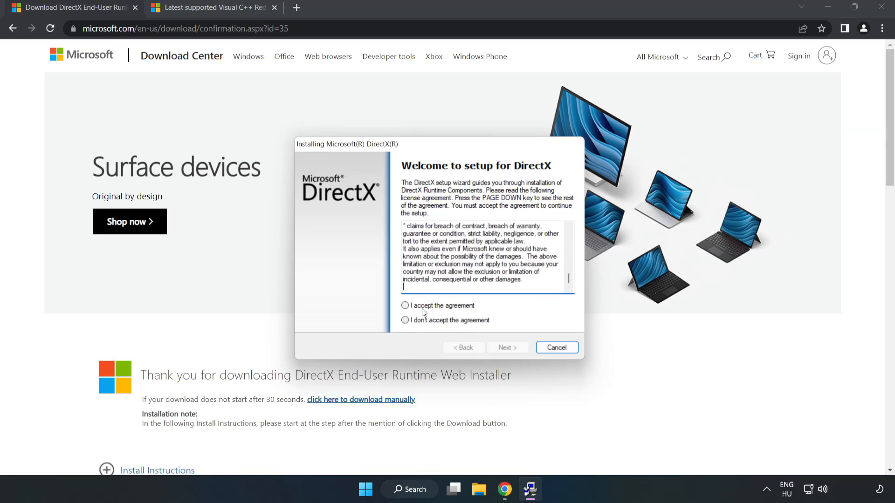
{"action": "left_click", "coordinate": [405, 305]}
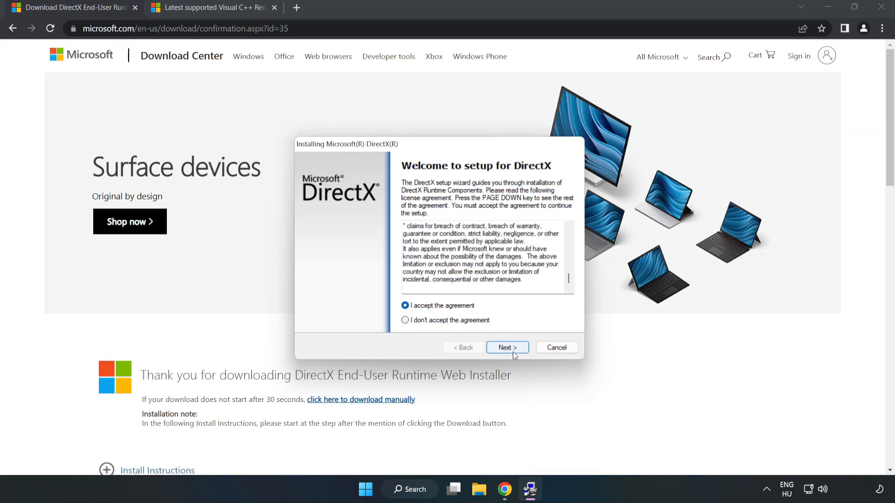
{"action": "left_click", "coordinate": [507, 347]}
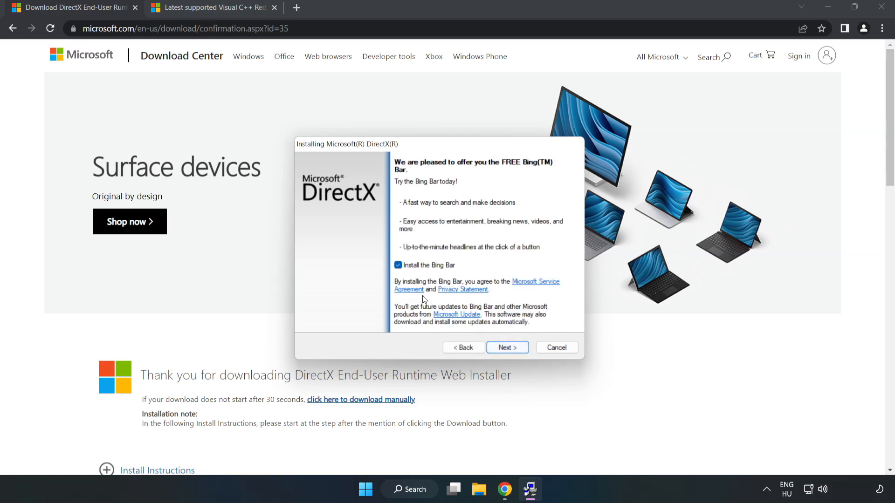
{"action": "left_click", "coordinate": [398, 265]}
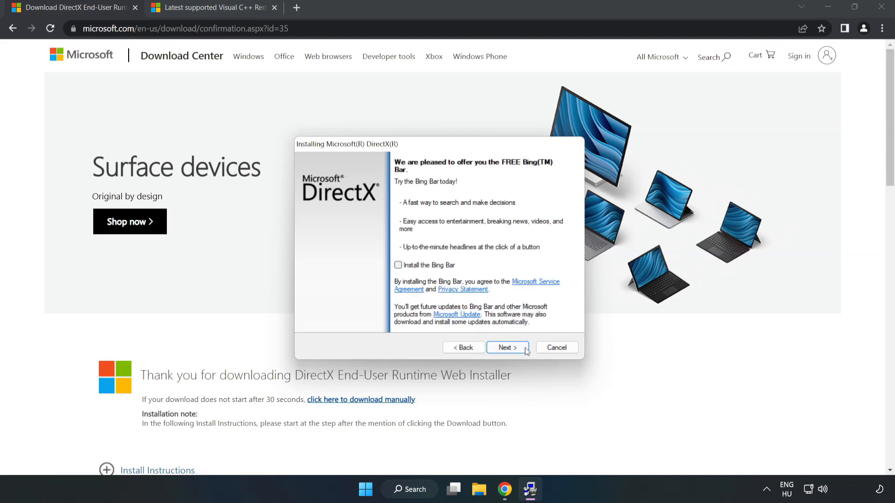
{"action": "left_click", "coordinate": [505, 347]}
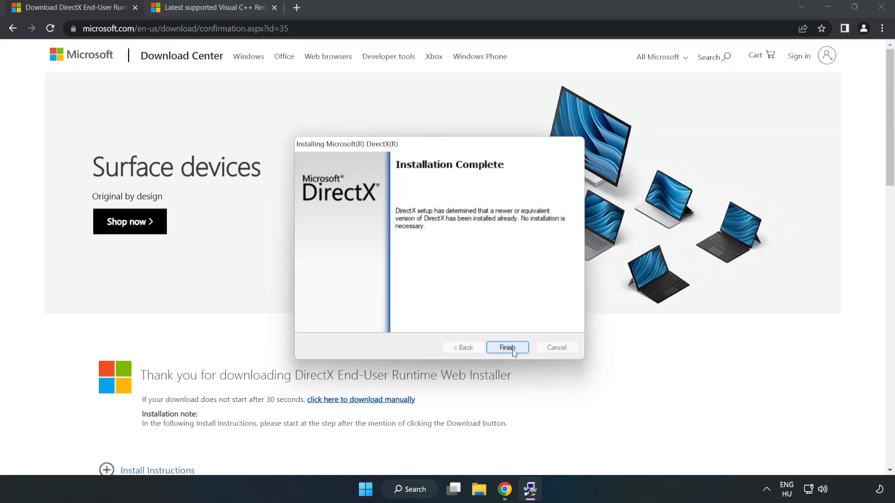
{"action": "left_click", "coordinate": [506, 347]}
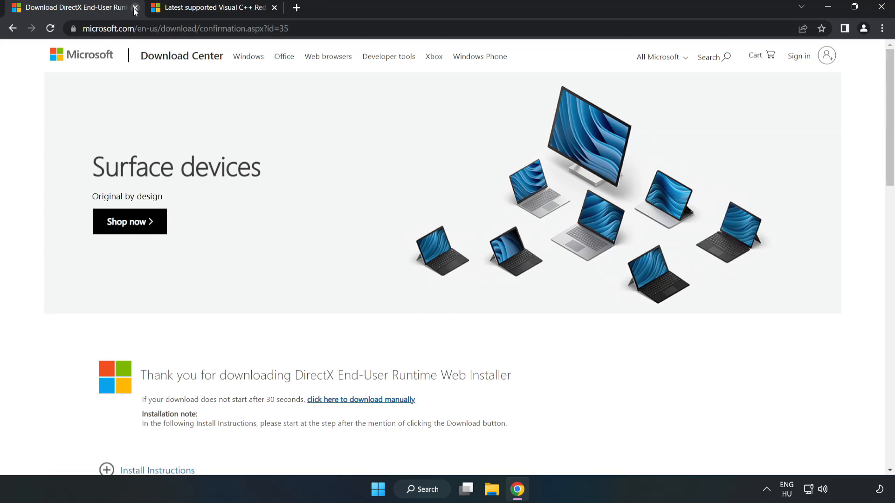
{"action": "left_click", "coordinate": [136, 8]}
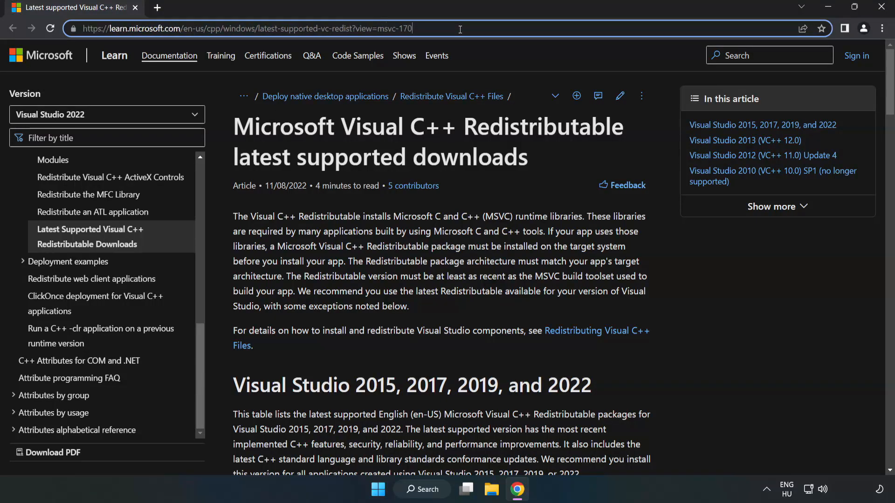
Step: Download the Visual Studio 2015–2022 redistributable installers (ARM64, x86, x64) from Microsoft Learn
{"action": "left_click", "coordinate": [356, 167]}
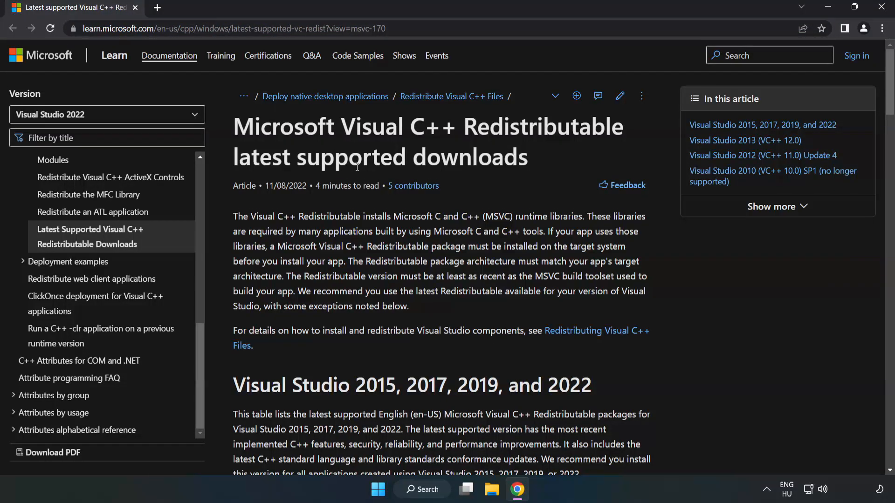
{"action": "scroll", "scroll_direction": "down", "scroll_amount": 3}
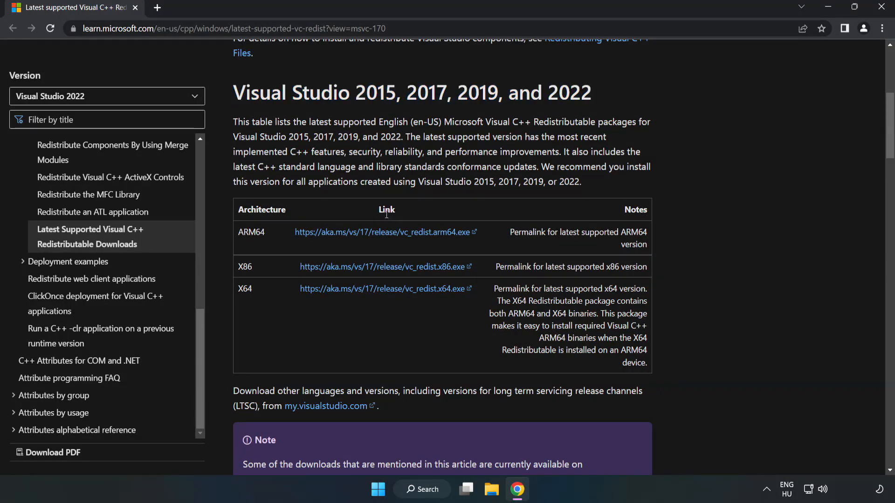
{"action": "left_click", "coordinate": [382, 232]}
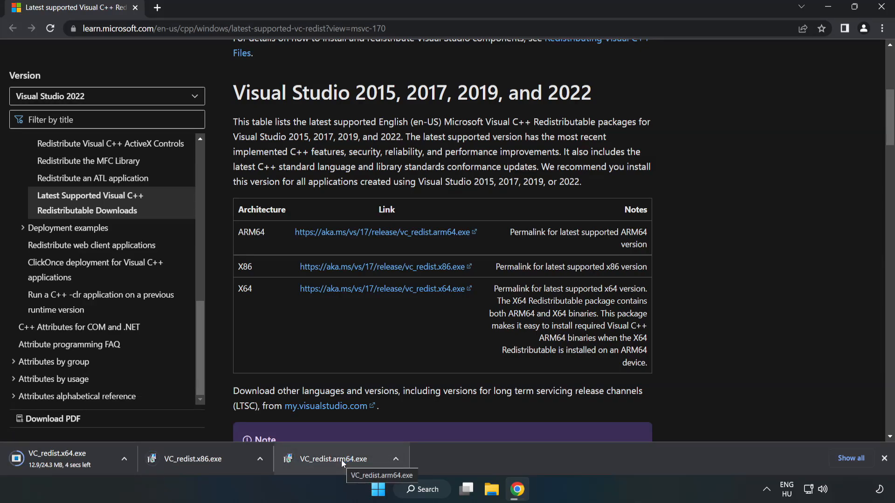
Step: Run the ARM64 VC++ redistributable installer, which fails as unsupported, and close its setup window
{"action": "left_click", "coordinate": [337, 458]}
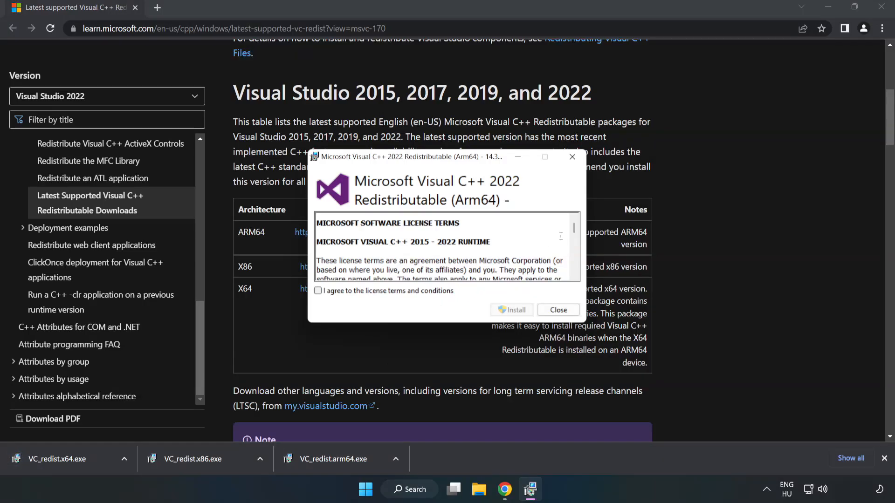
{"action": "scroll", "scroll_direction": "down", "scroll_amount": 3}
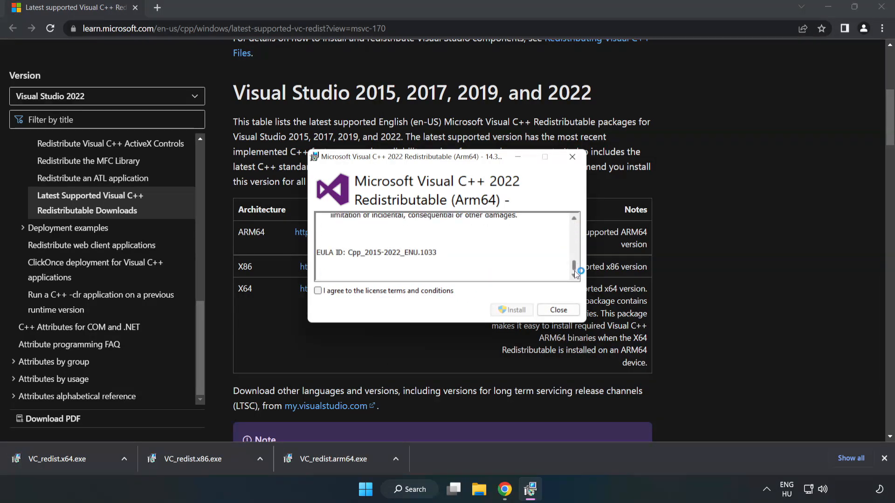
{"action": "left_click", "coordinate": [318, 291]}
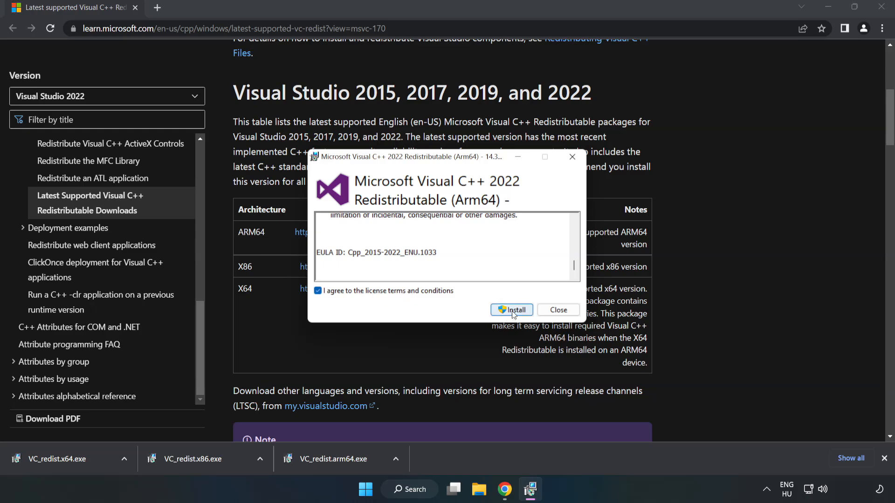
{"action": "left_click", "coordinate": [512, 309]}
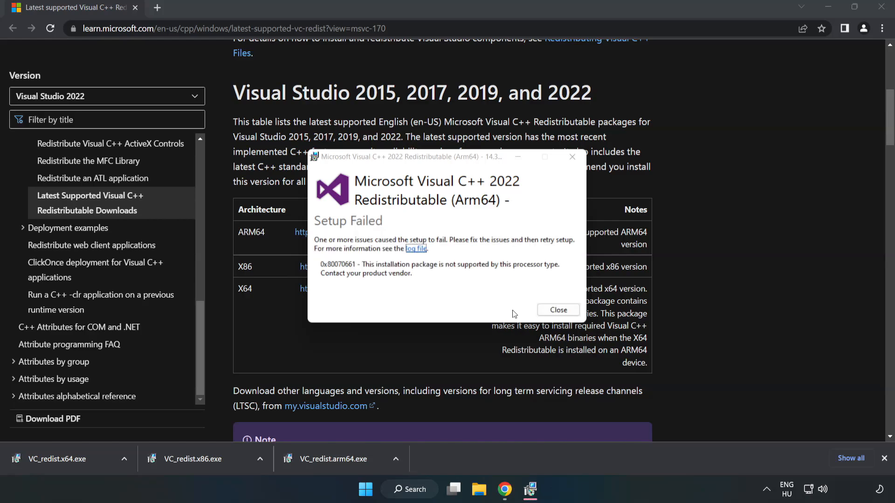
{"action": "left_click", "coordinate": [558, 309]}
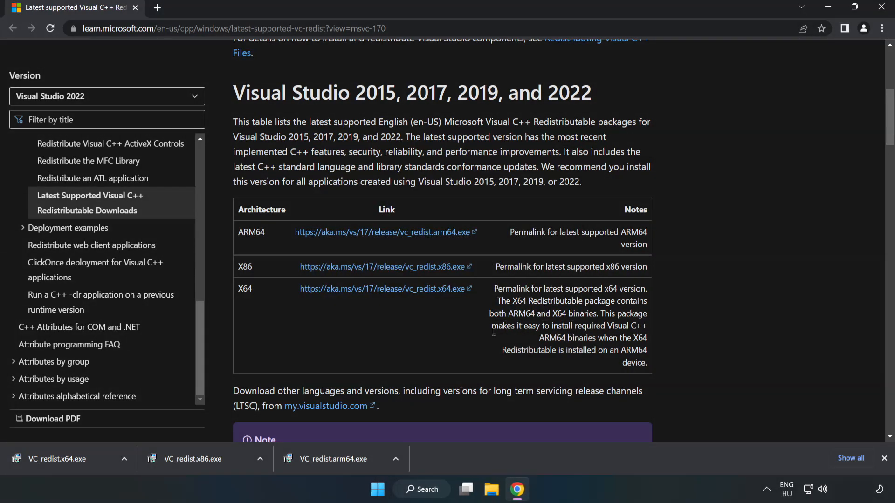
Step: Install the Visual C++ 2015-2022 Redistributable (x86) from VC_redist.x86.exe and close setup
{"action": "left_click", "coordinate": [191, 459]}
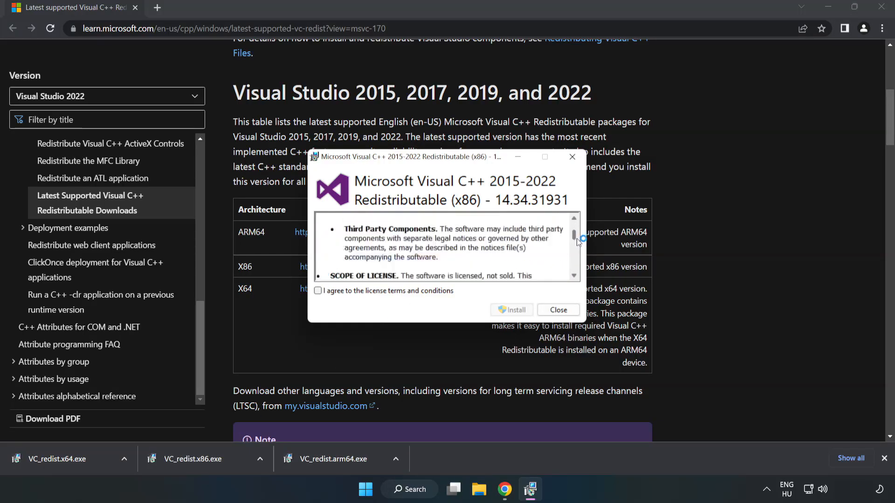
{"action": "left_click", "coordinate": [319, 291]}
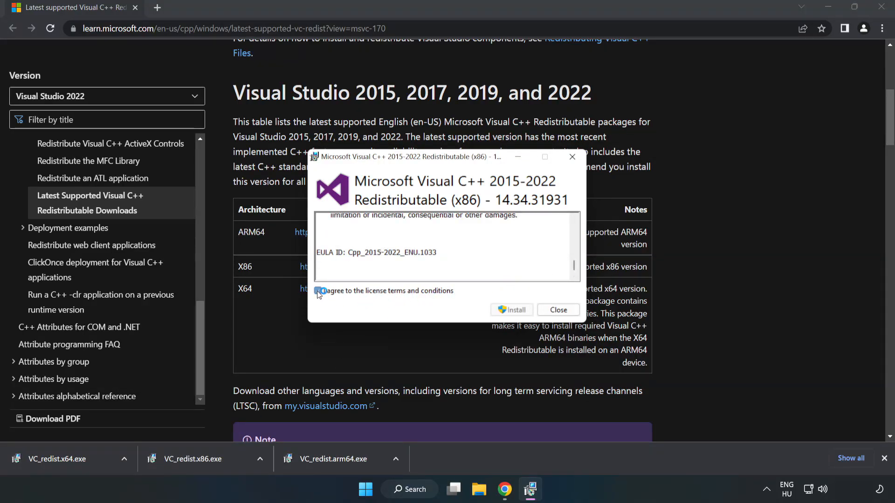
{"action": "left_click", "coordinate": [511, 309]}
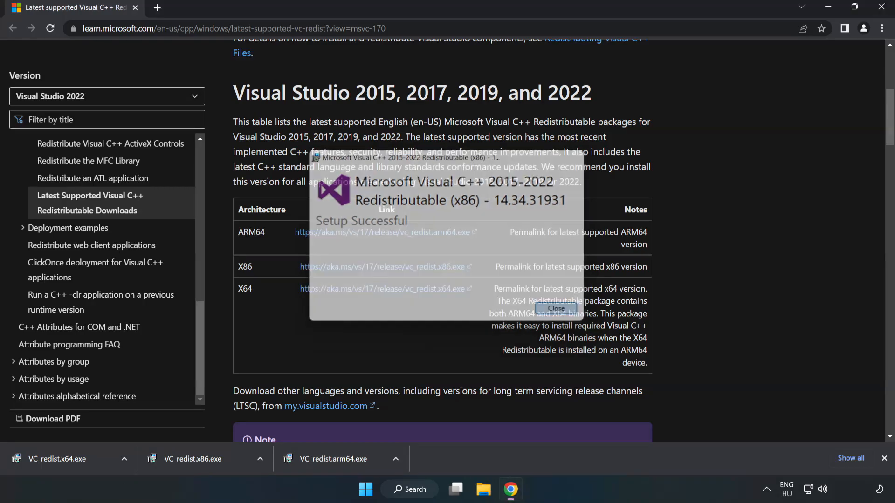
{"action": "left_click", "coordinate": [553, 309]}
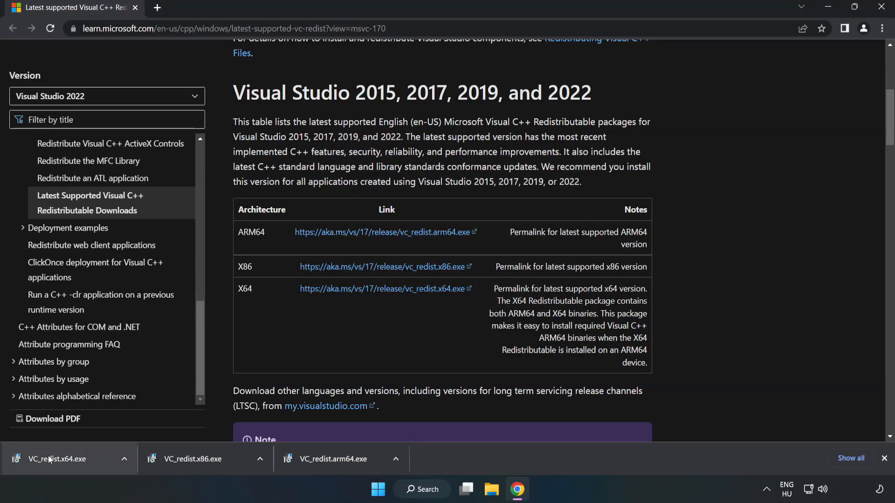
Step: Install the Visual C++ 2015-2022 Redistributable (x64) from VC_redist.x64.exe and close setup
{"action": "left_click", "coordinate": [56, 458]}
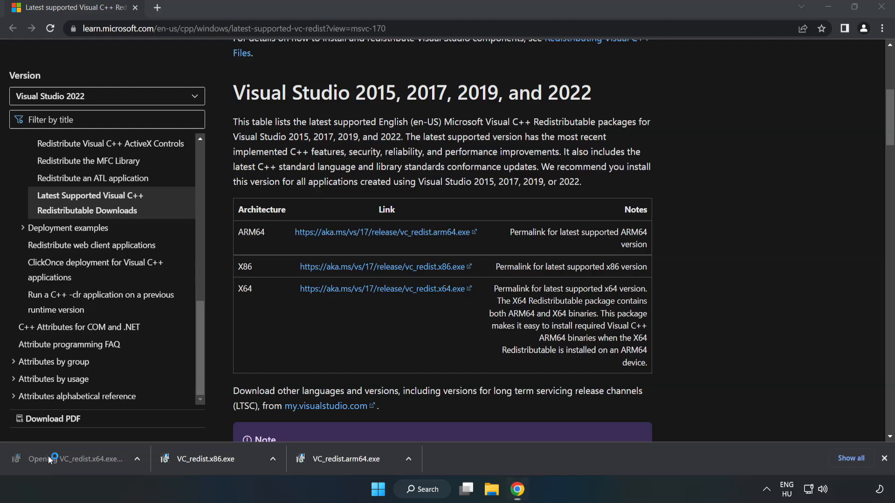
{"action": "left_click", "coordinate": [78, 458]}
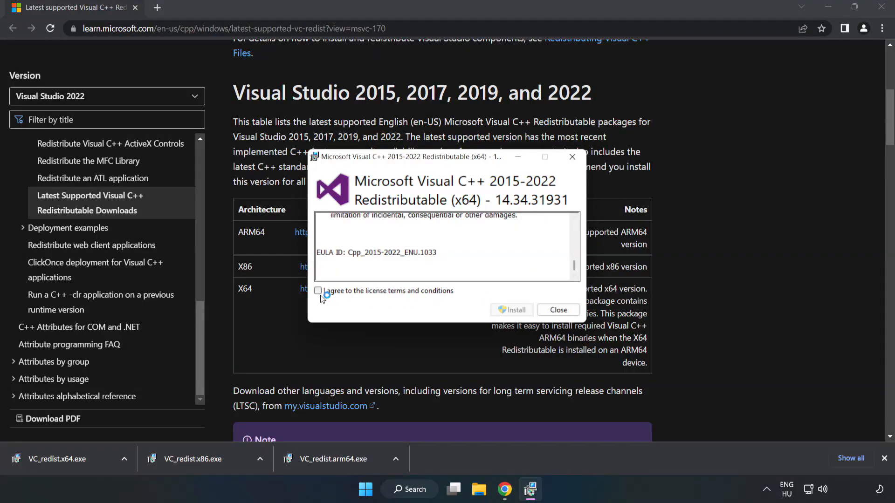
{"action": "left_click", "coordinate": [511, 310]}
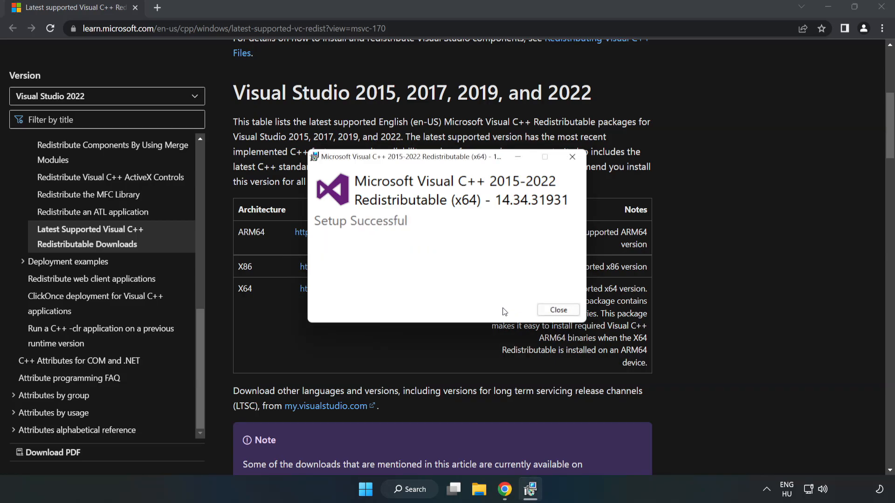
{"action": "left_click", "coordinate": [558, 309]}
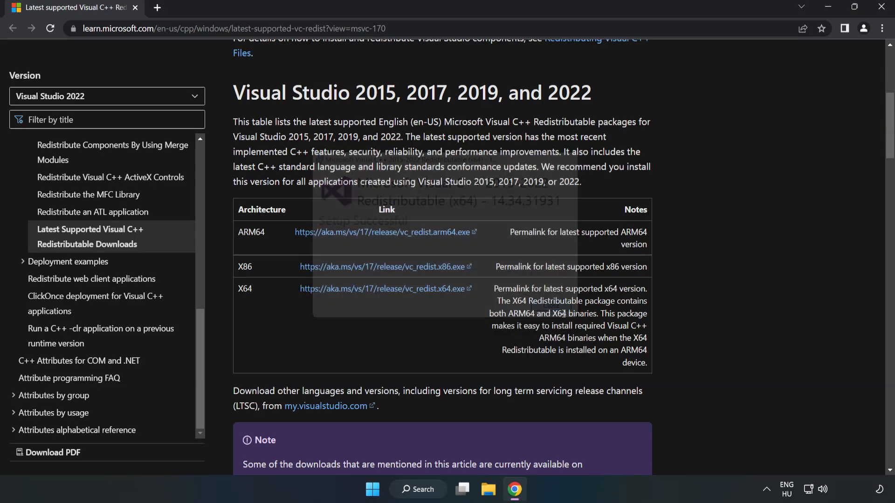
{"action": "left_click", "coordinate": [560, 306]}
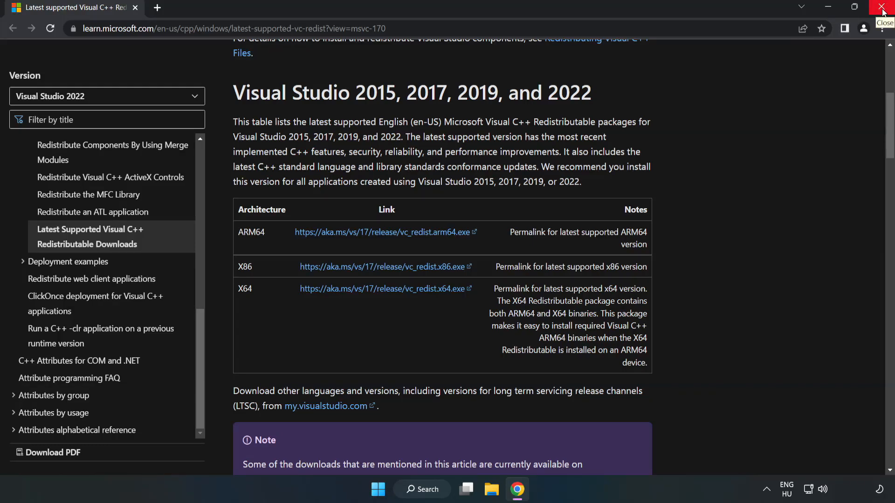
Step: Close Chrome and launch Command Prompt as administrator via Windows search for 'cmd'
{"action": "left_click", "coordinate": [882, 8]}
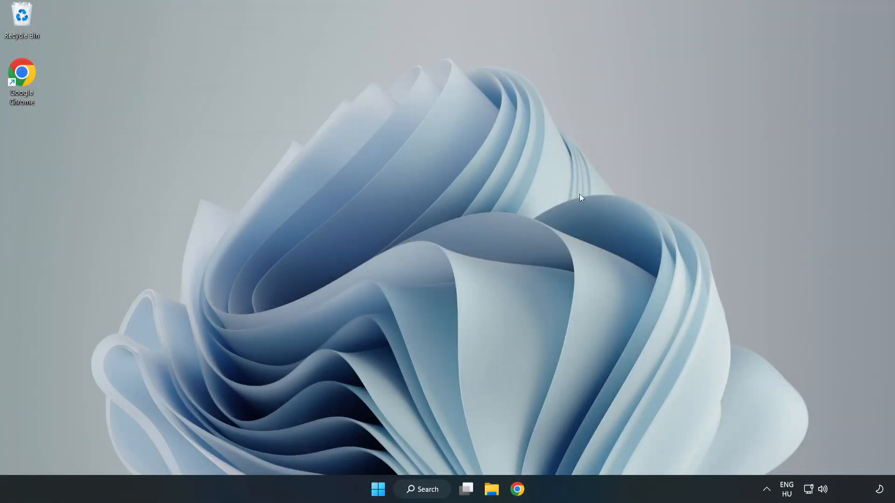
{"action": "left_click", "coordinate": [421, 490]}
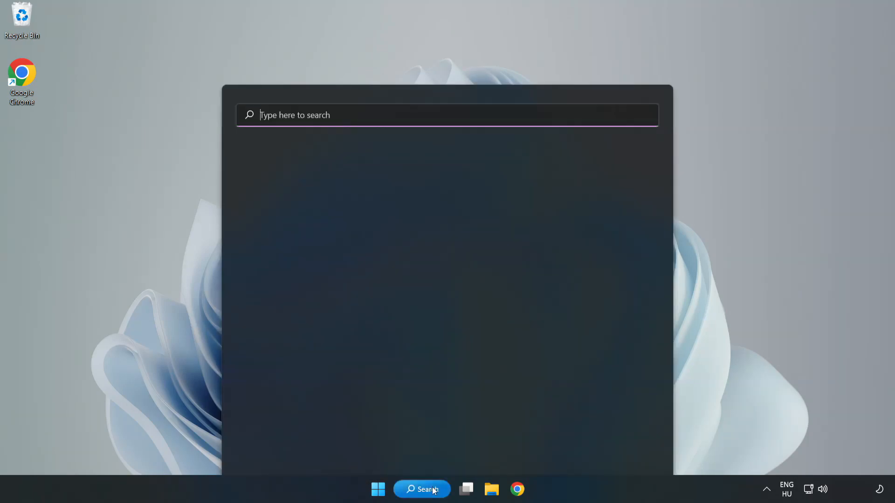
{"action": "left_click", "coordinate": [421, 489]}
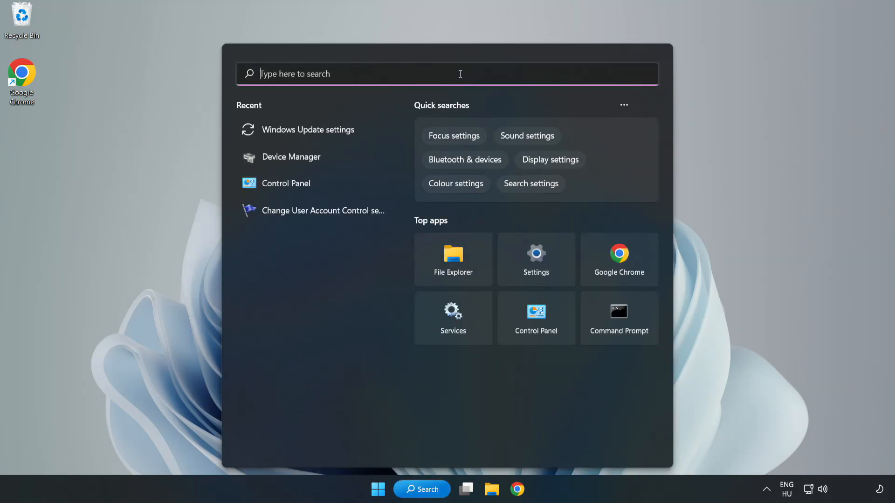
{"action": "type", "text": "cmd"}
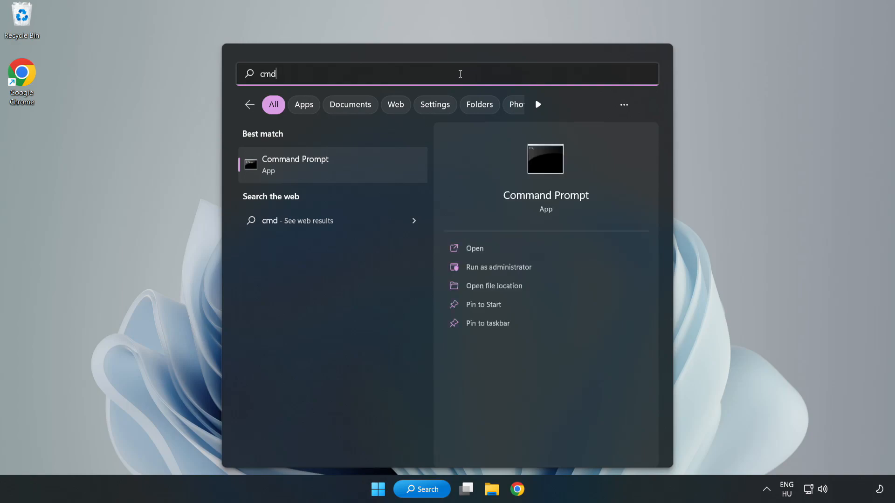
{"action": "mouse_move", "coordinate": [331, 170]}
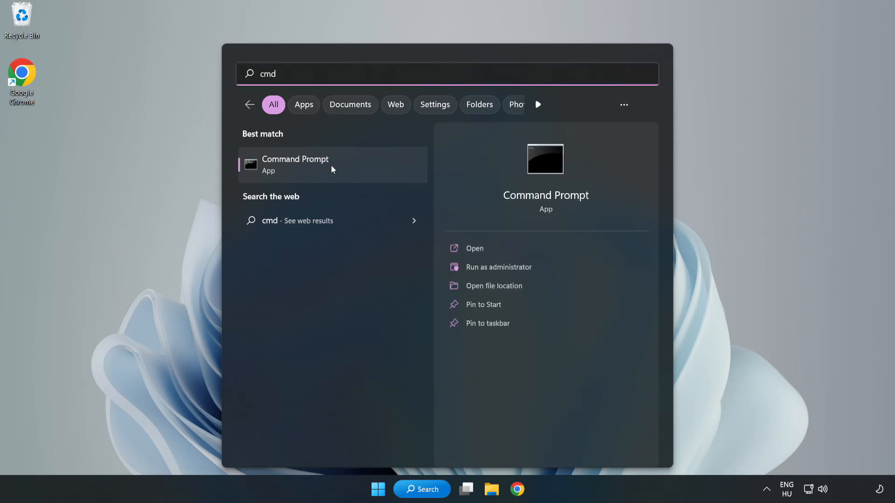
{"action": "right_click", "coordinate": [295, 164]}
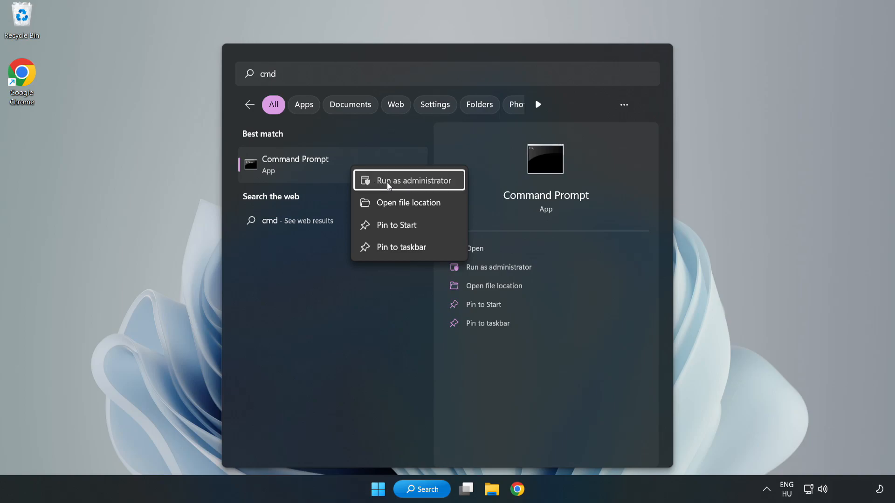
{"action": "left_click", "coordinate": [408, 180]}
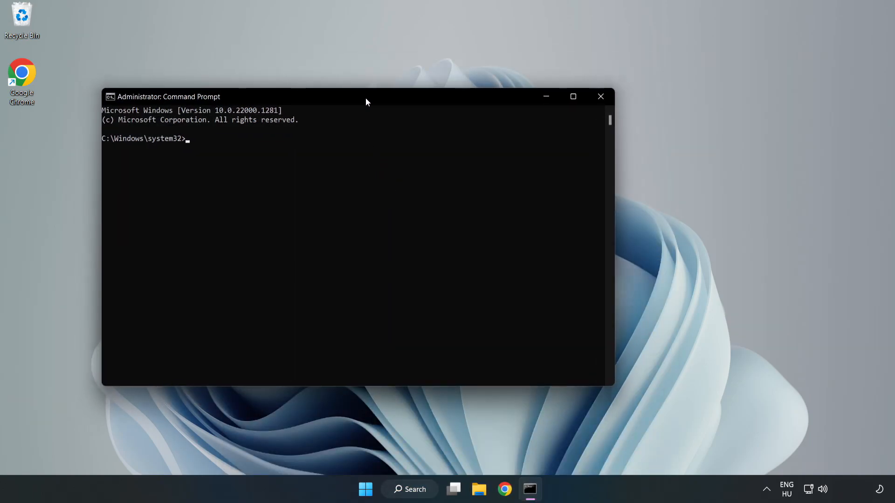
Step: Run sfc /scannow in the administrator Command Prompt to check system files
{"action": "left_click_drag", "start_coordinate": [366, 96], "coordinate": [465, 100]}
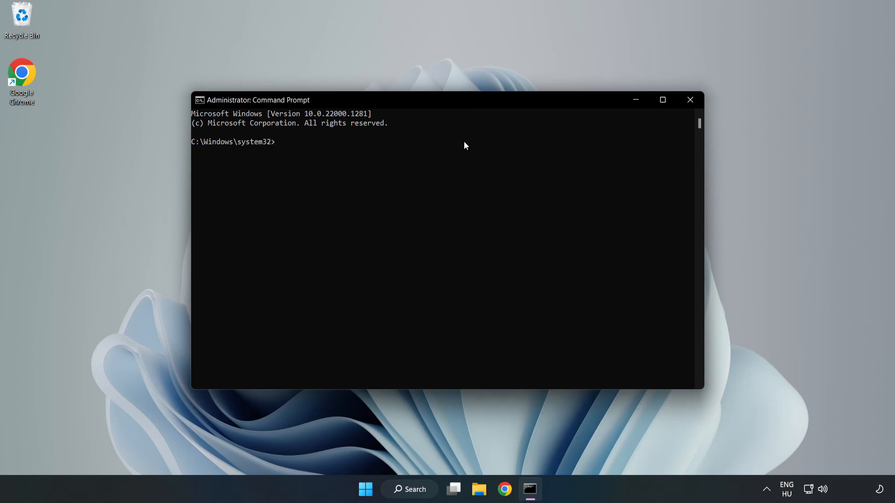
{"action": "type", "text": "sfc /scannow"}
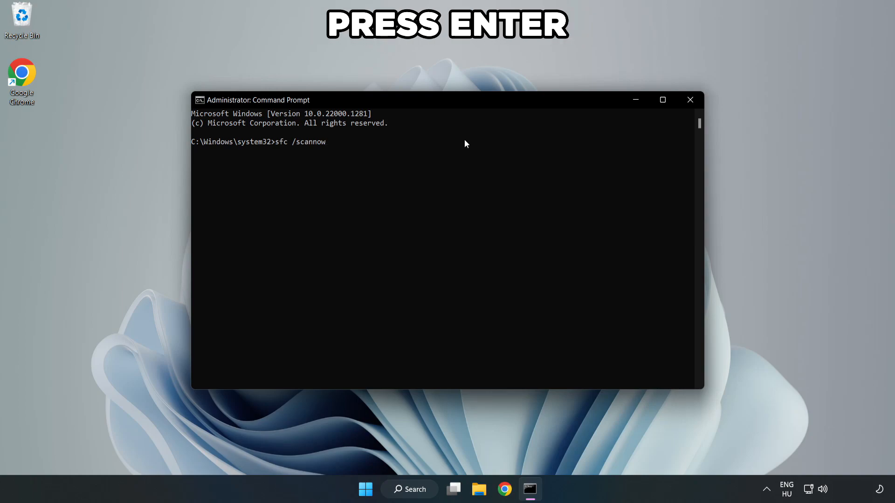
{"action": "key", "text": "enter"}
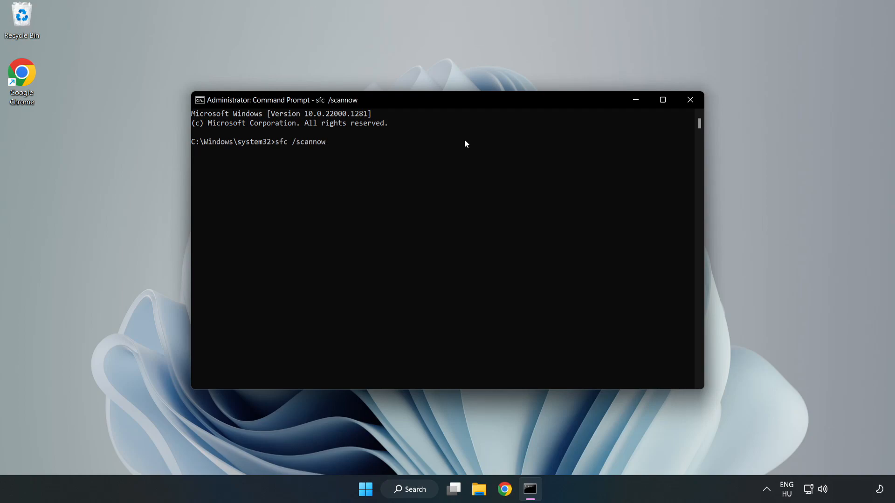
{"action": "key", "text": "Enter"}
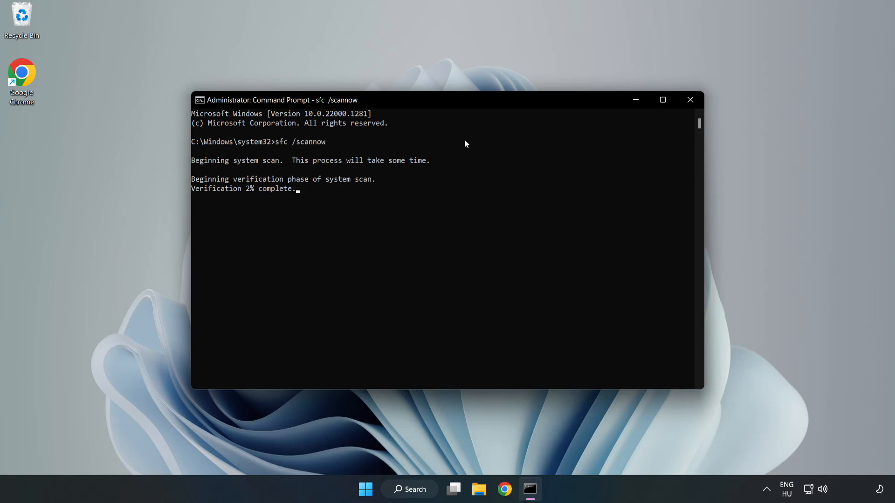
{"action": "mouse_move", "coordinate": [444, 185]}
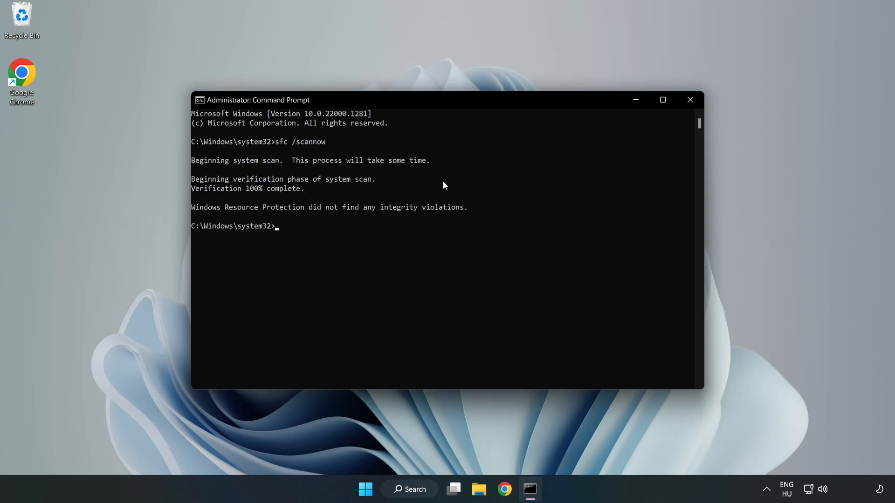
{"action": "mouse_move", "coordinate": [708, 75]}
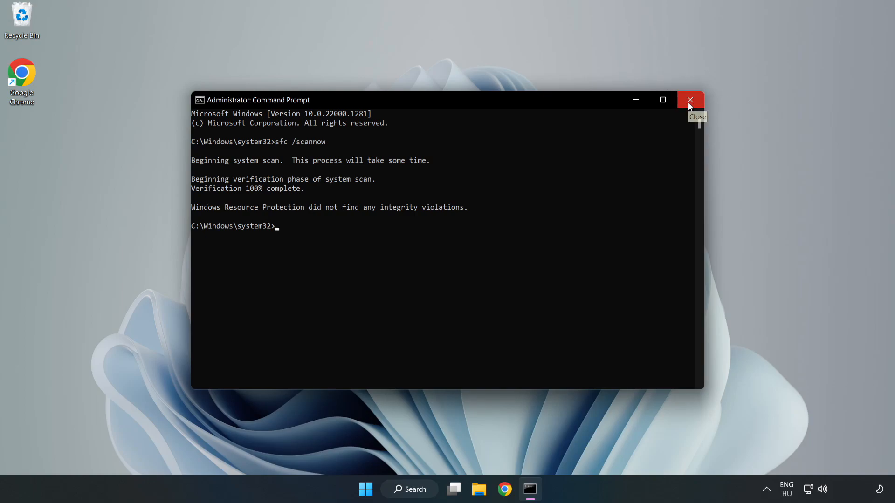
Step: Close Command Prompt and show the Start menu power options for a restart
{"action": "left_click", "coordinate": [690, 100]}
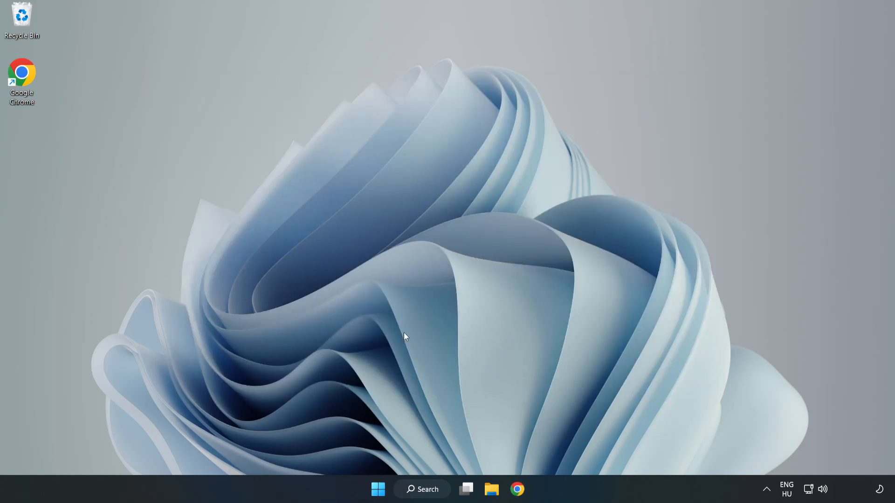
{"action": "left_click", "coordinate": [378, 489]}
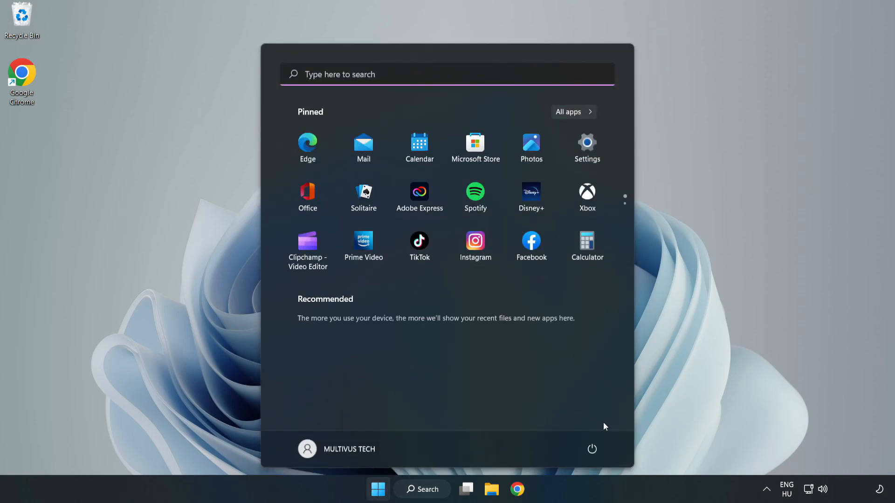
{"action": "left_click", "coordinate": [592, 449]}
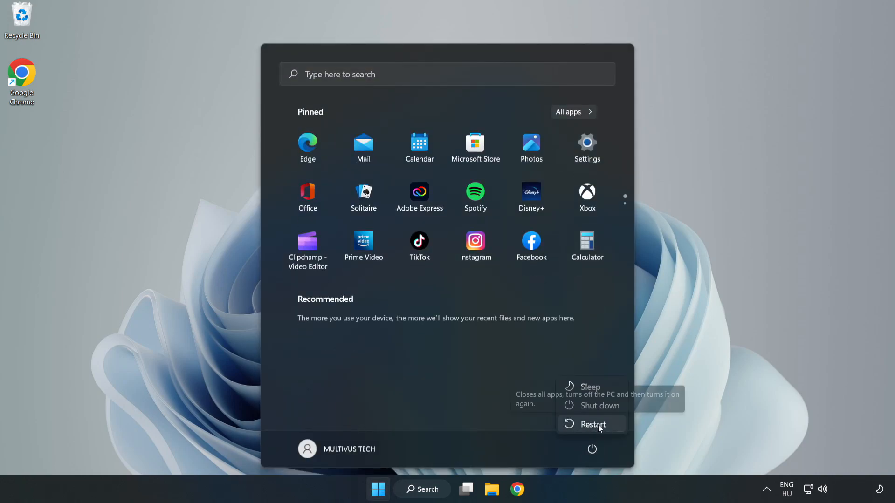